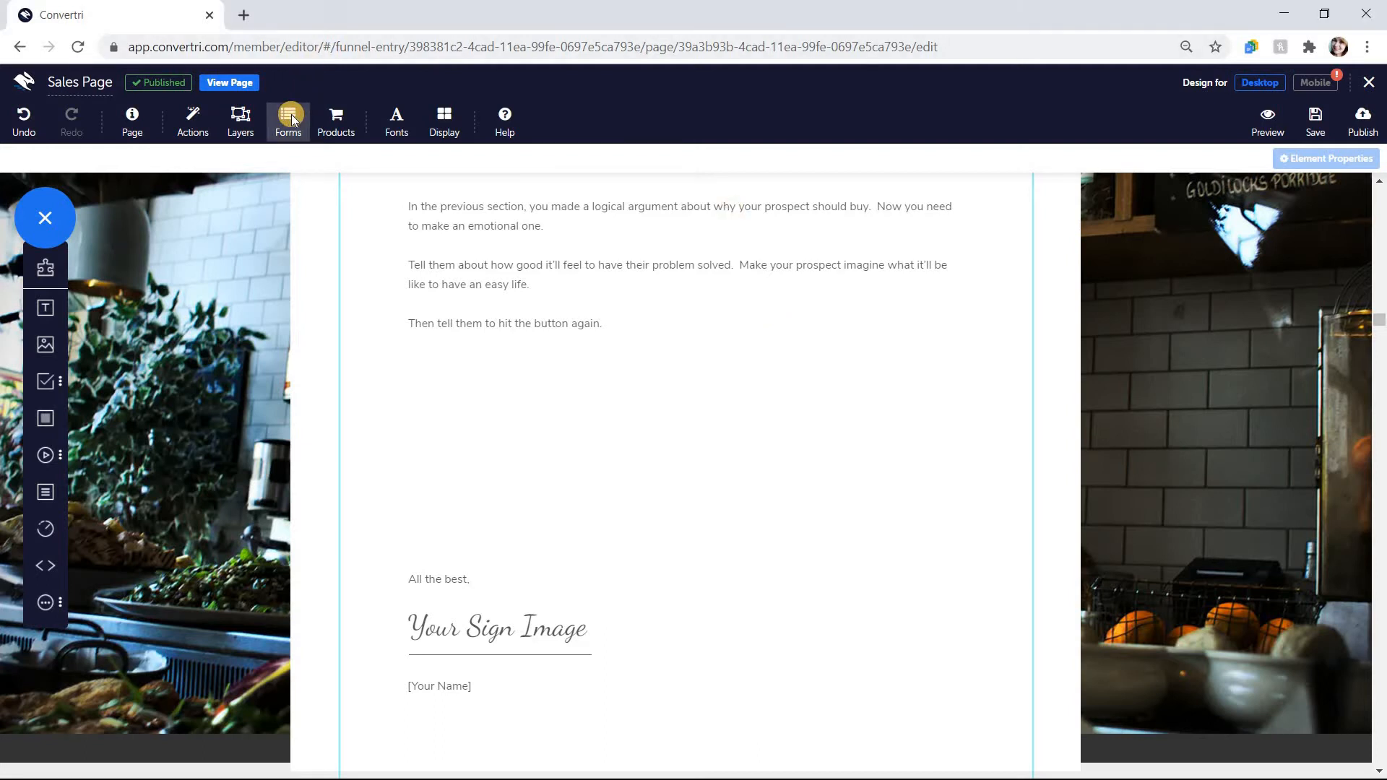
Step: Choose MailChimp from the Autoresponders list as the form's sign-up service
left_click(287, 120)
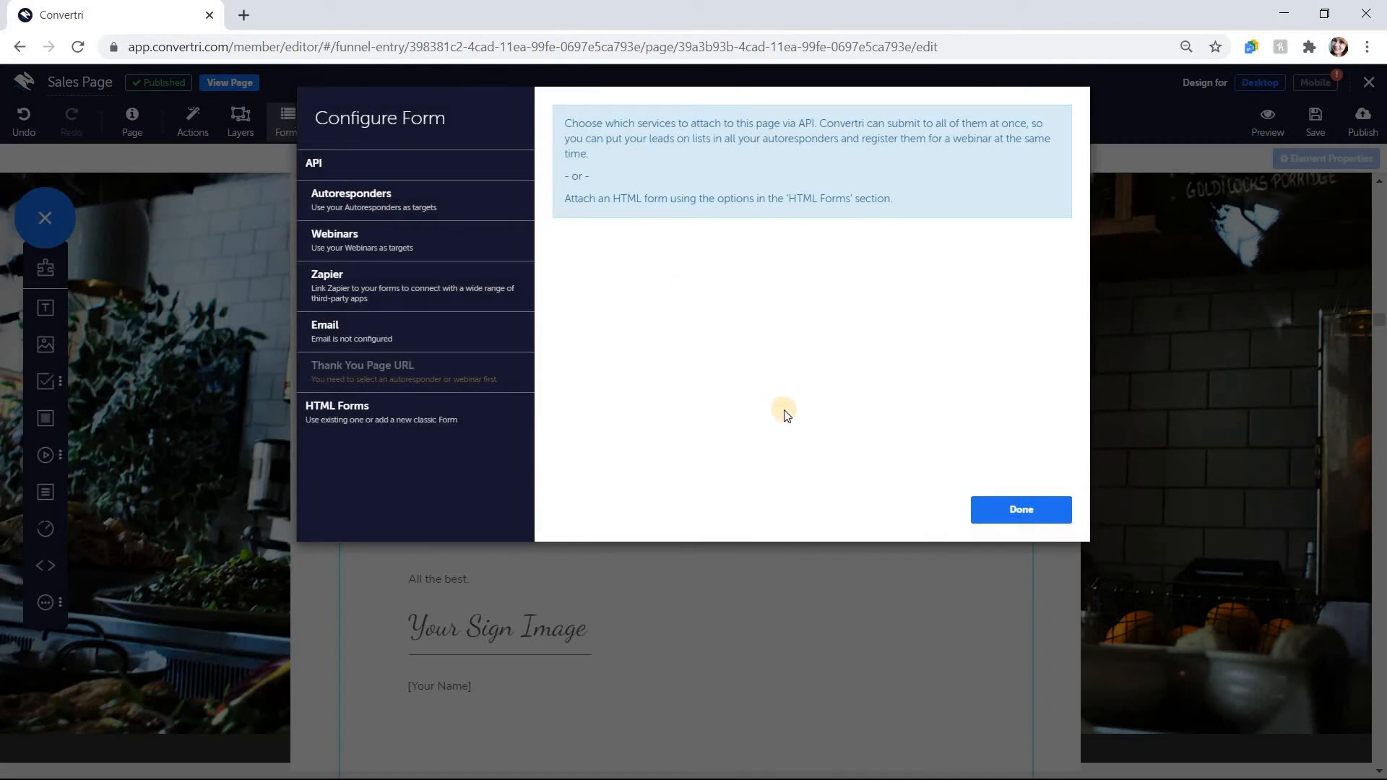
mouse_move(815, 452)
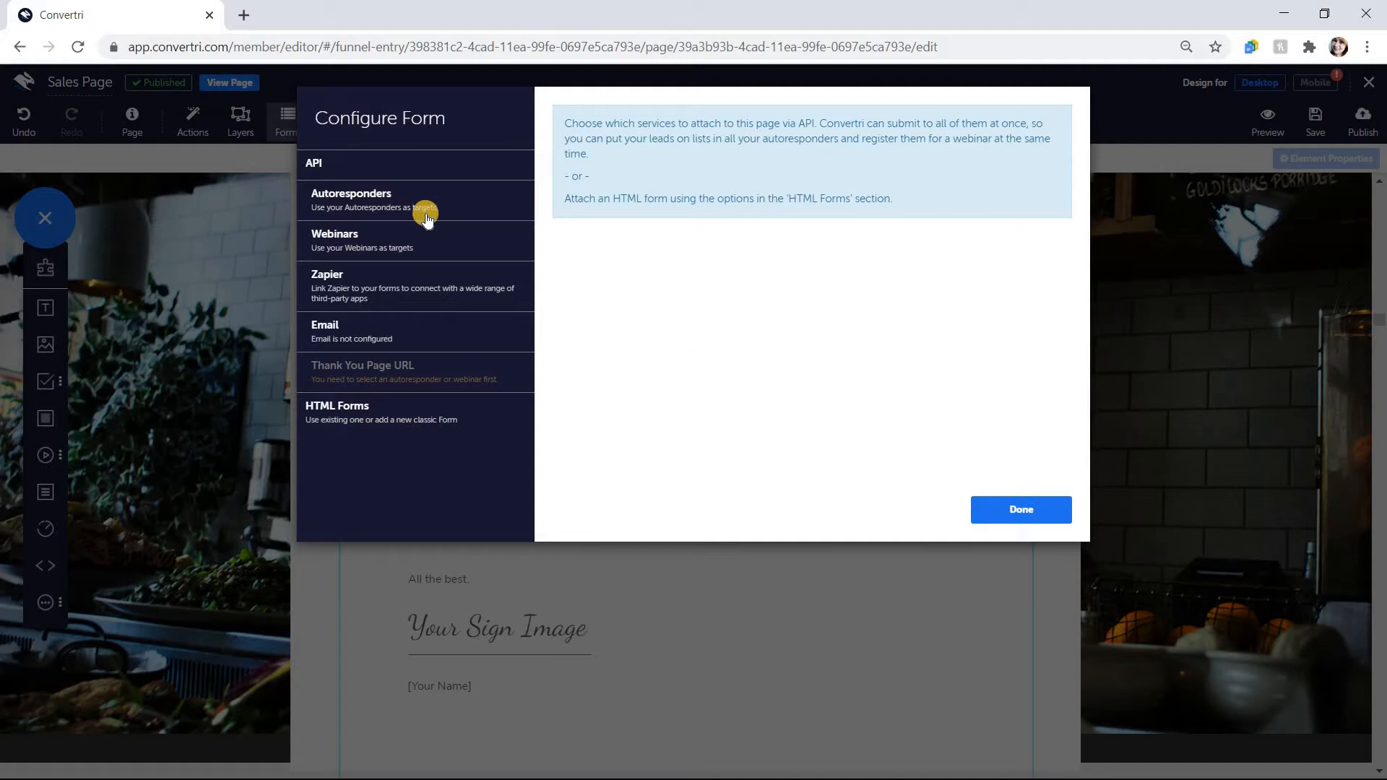
left_click(351, 199)
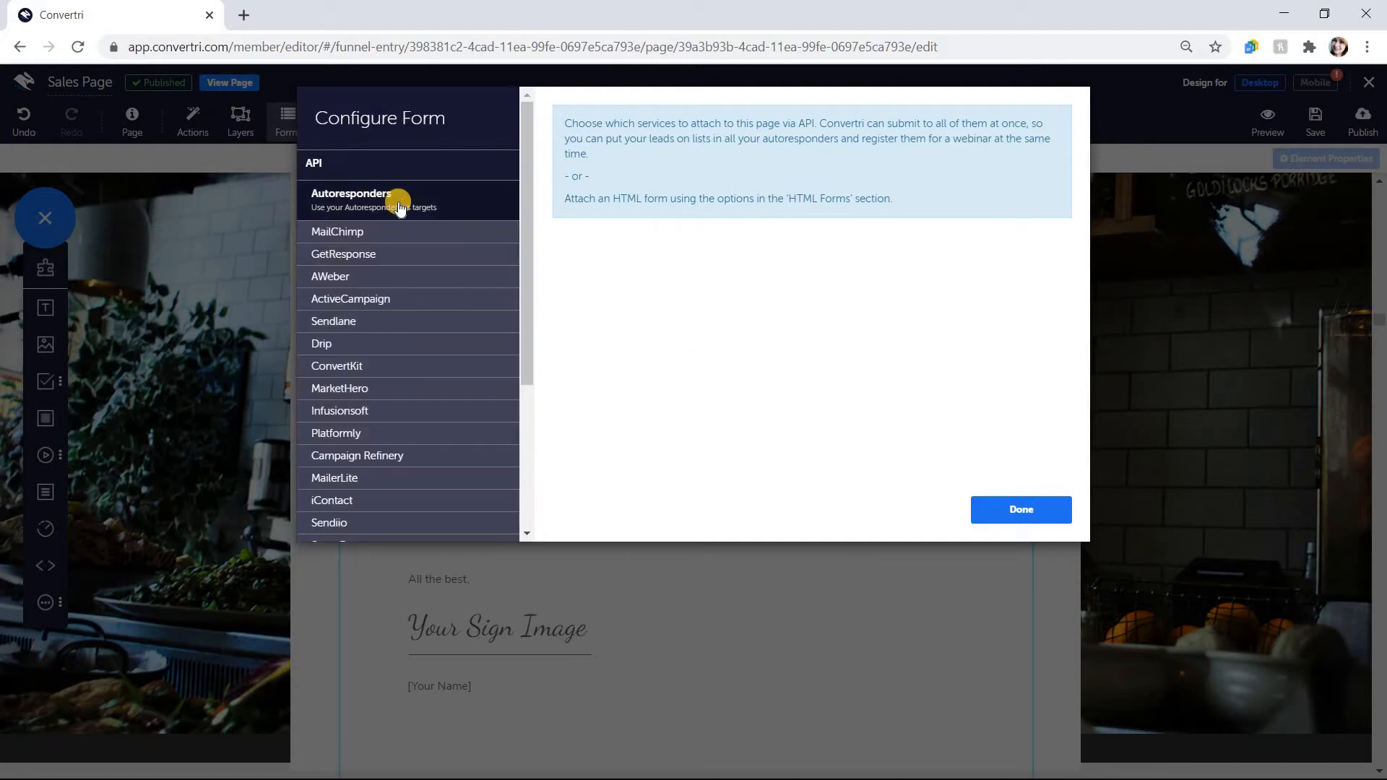
mouse_move(403, 235)
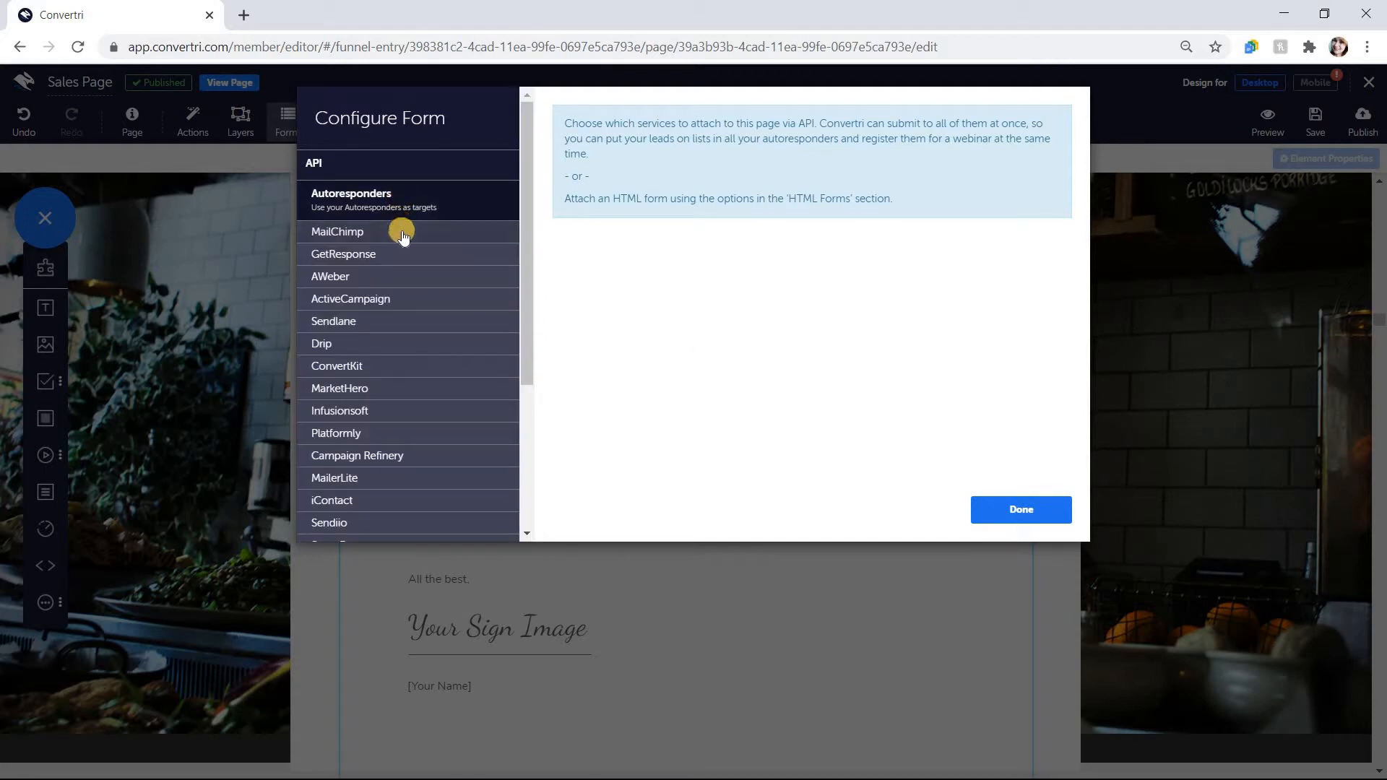
left_click(337, 231)
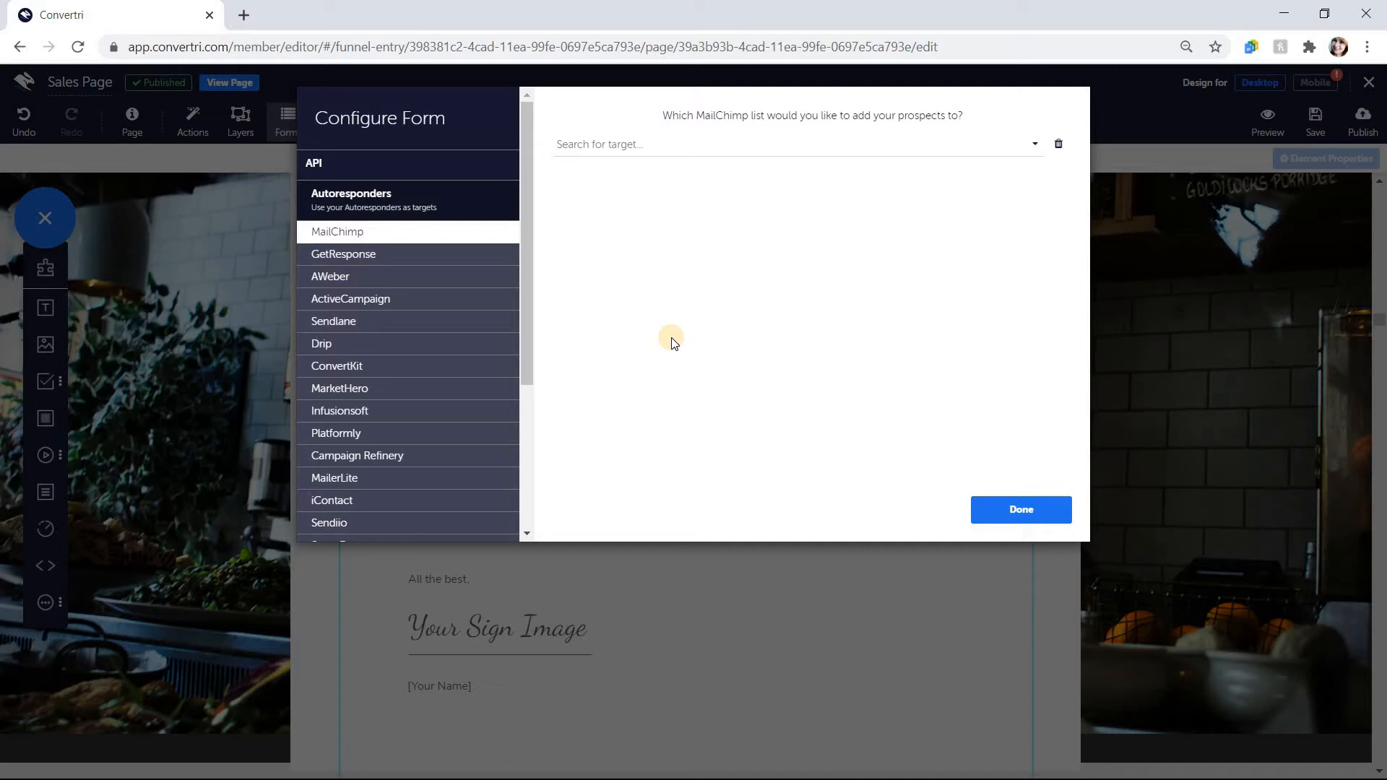
mouse_move(770, 241)
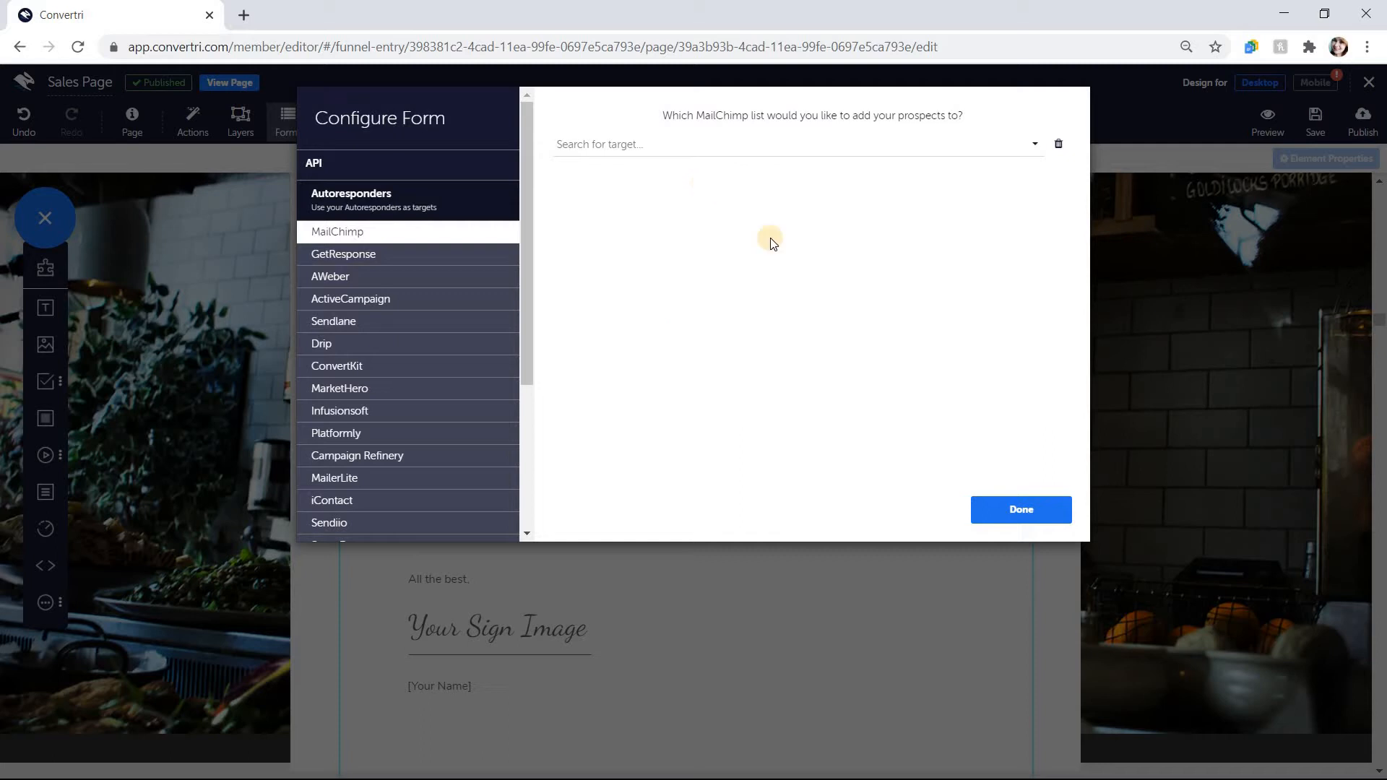
Step: Select the Medical Condition list and map the First Name field to the First Name type
left_click(787, 143)
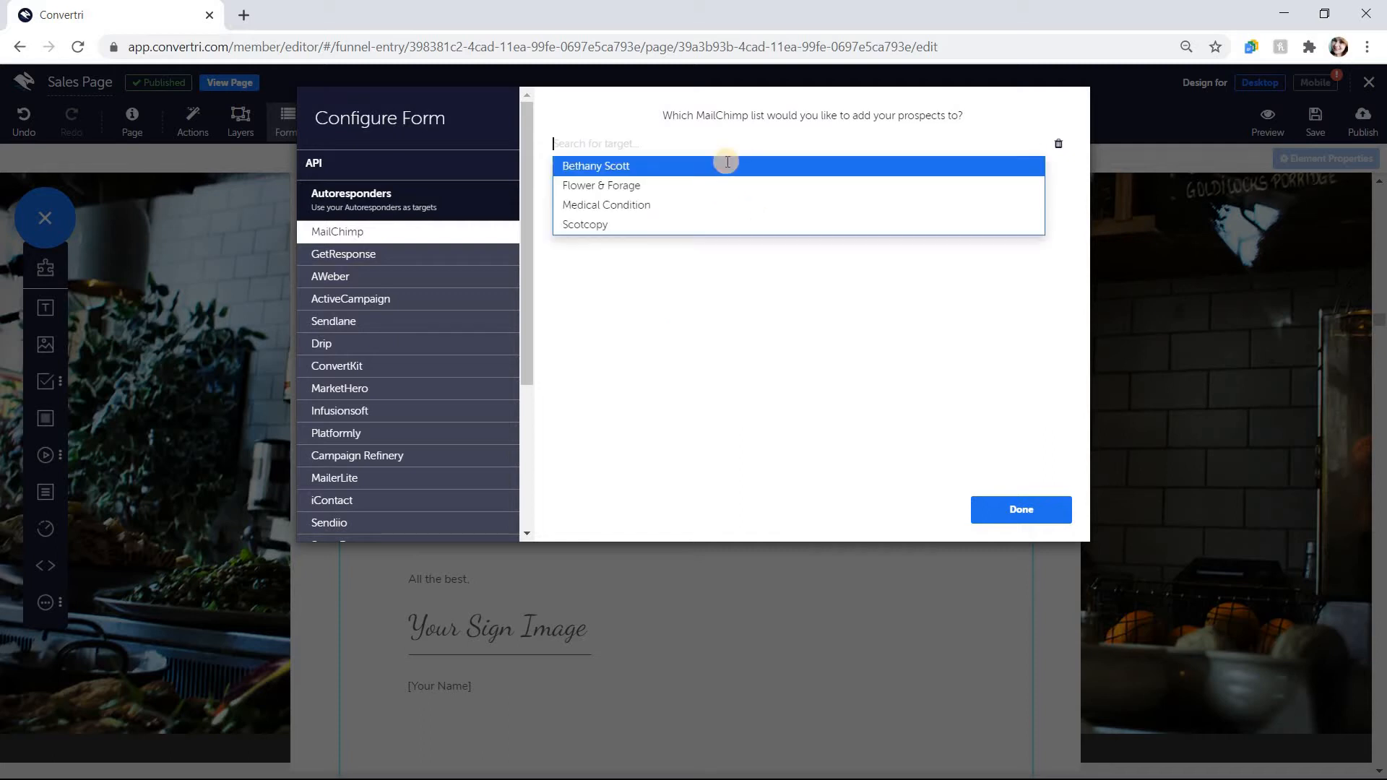
left_click(605, 204)
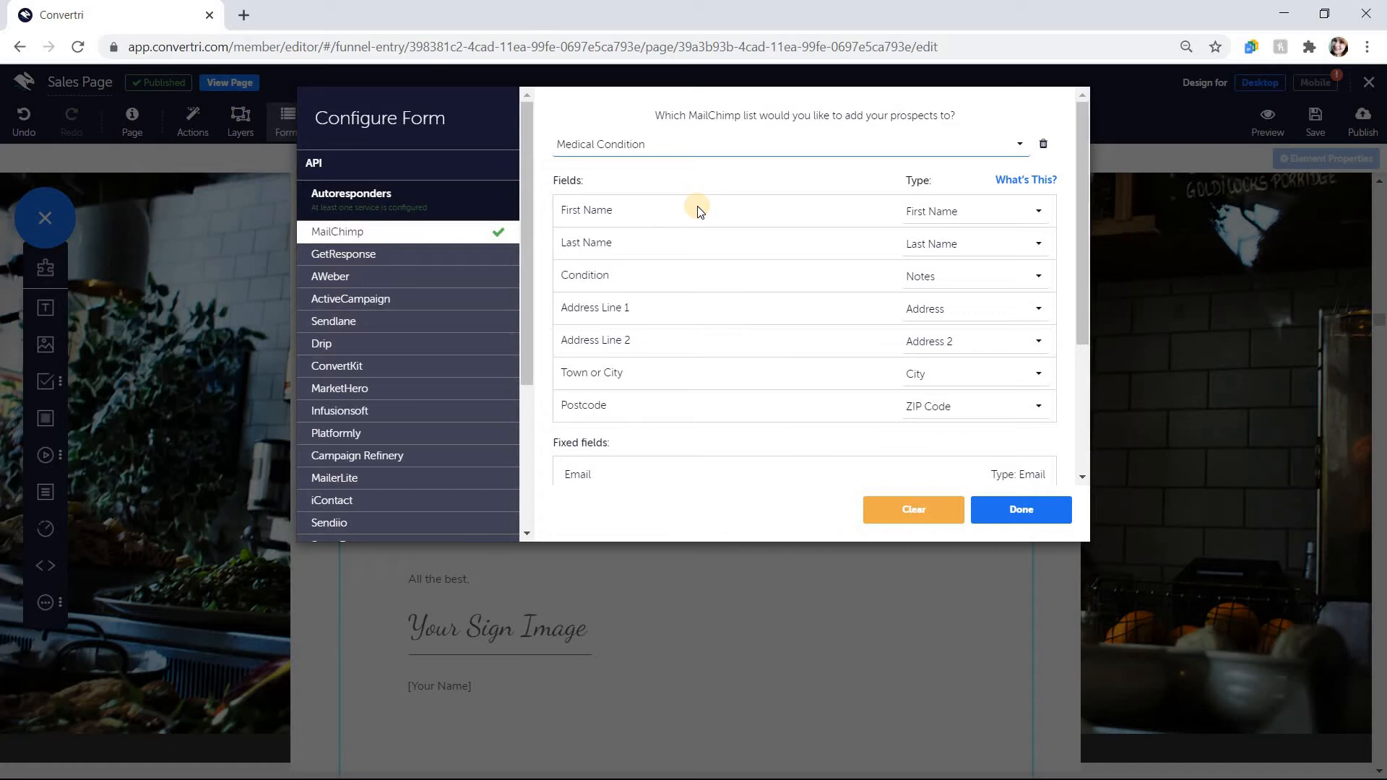
left_click(972, 211)
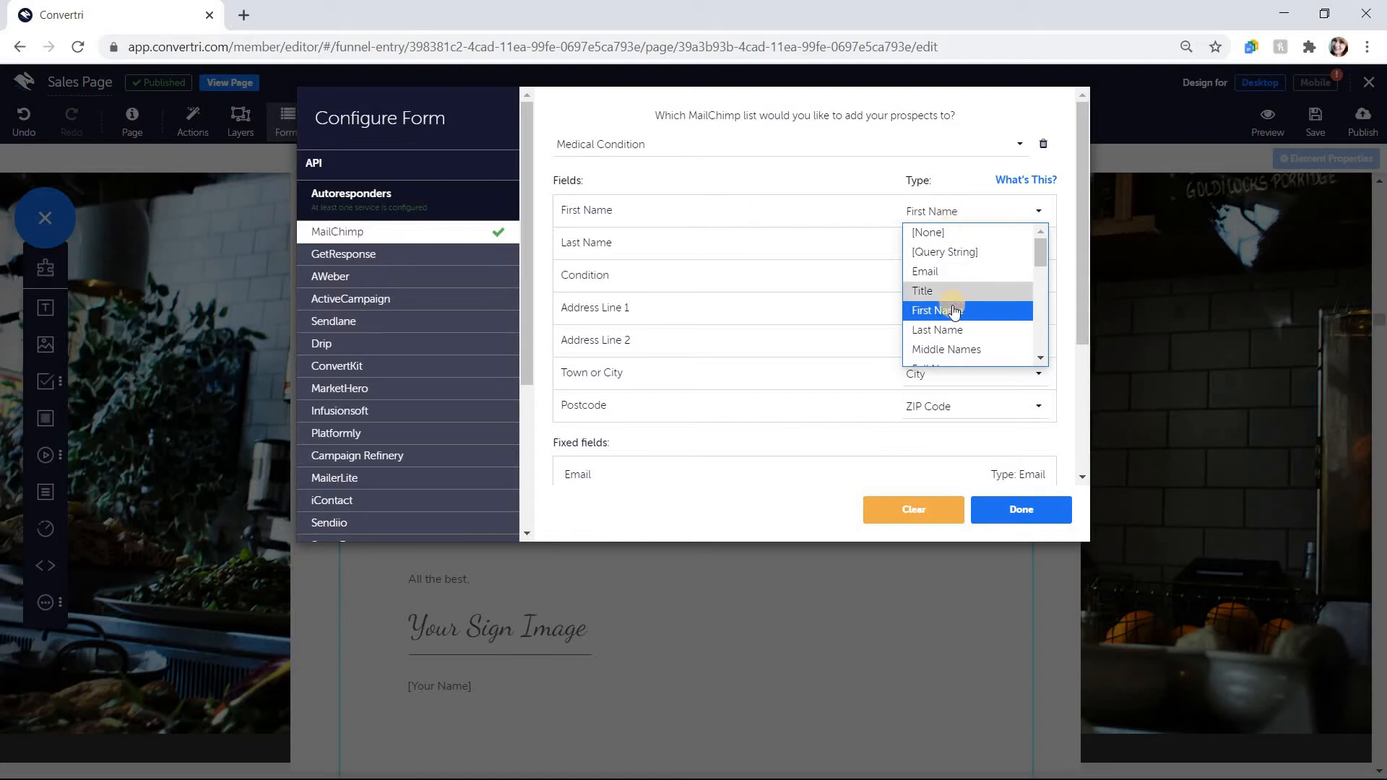
left_click(934, 311)
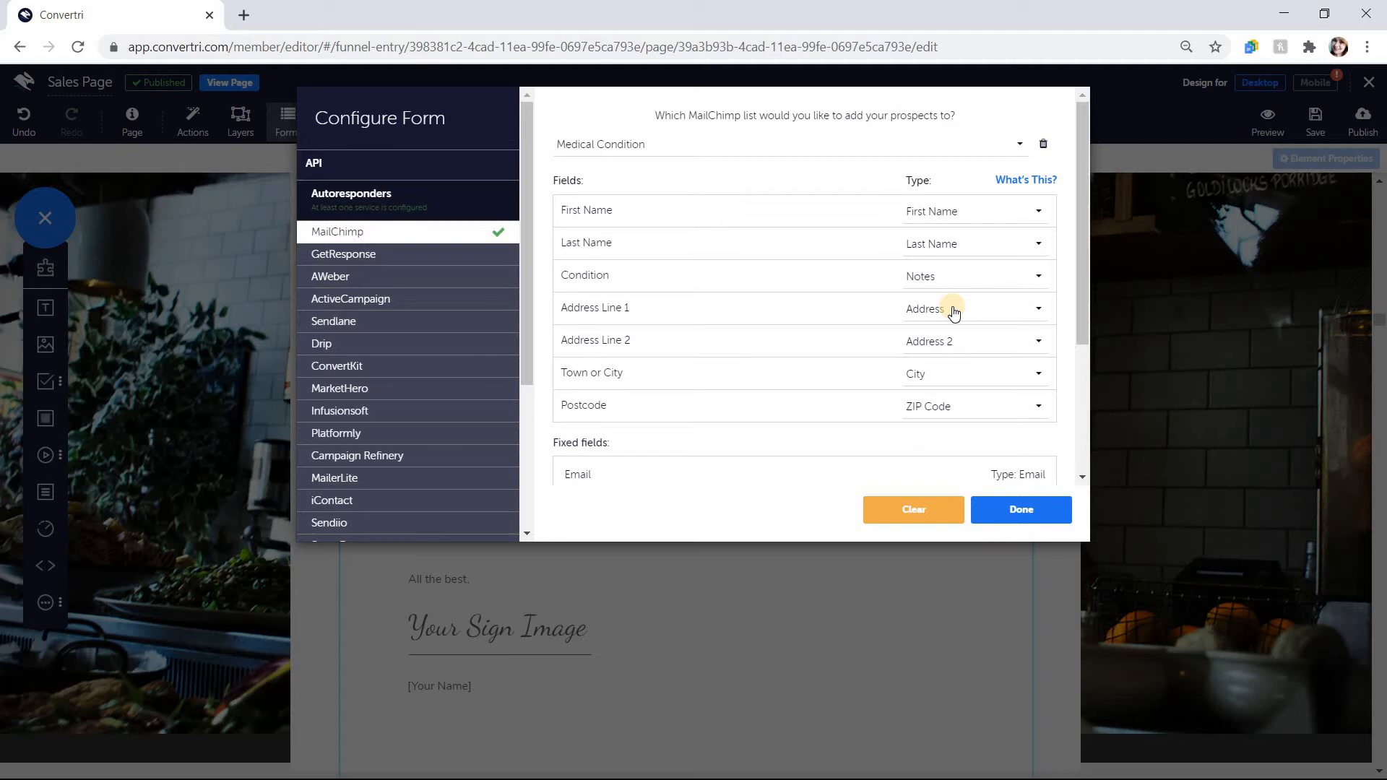
scroll("down", 3)
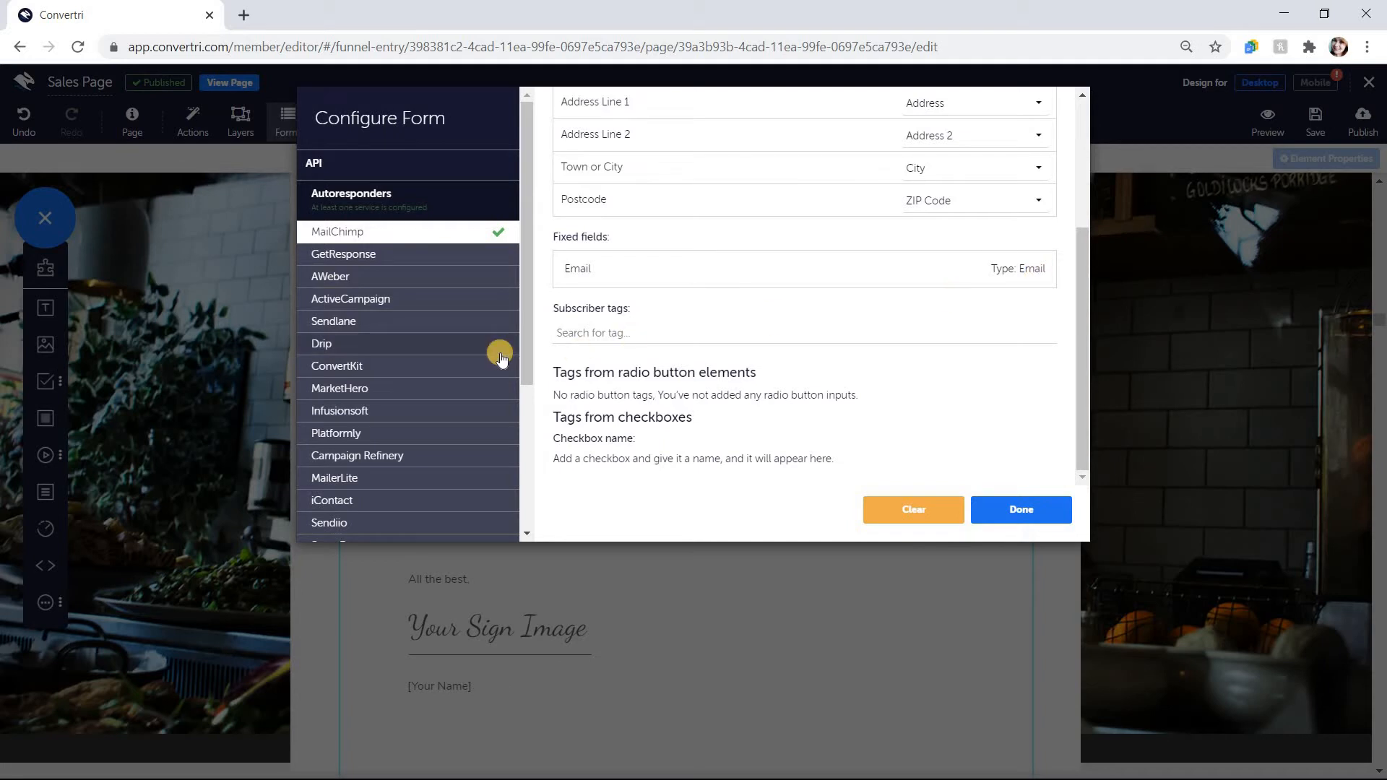
Step: Show the Thank You Page URL redirect settings for the form
scroll("down", 3)
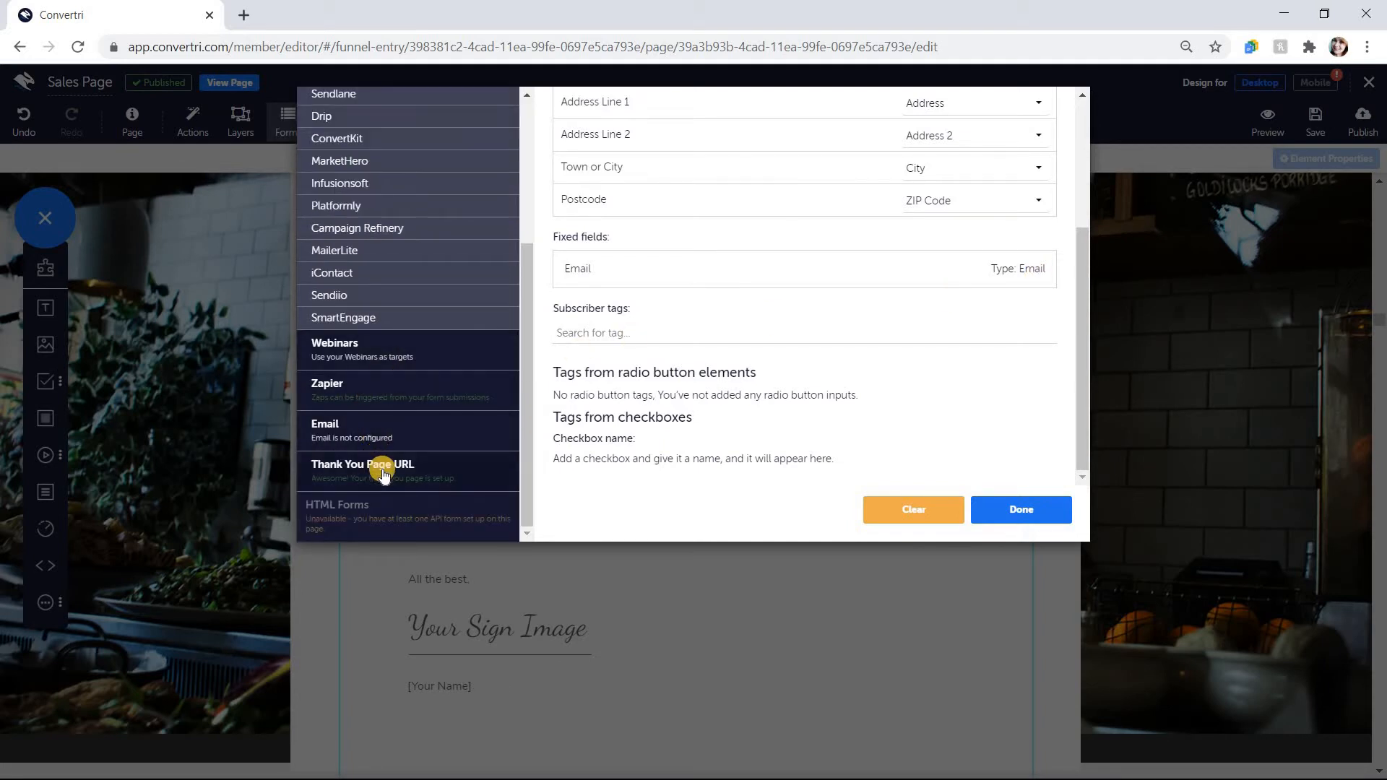
left_click(361, 464)
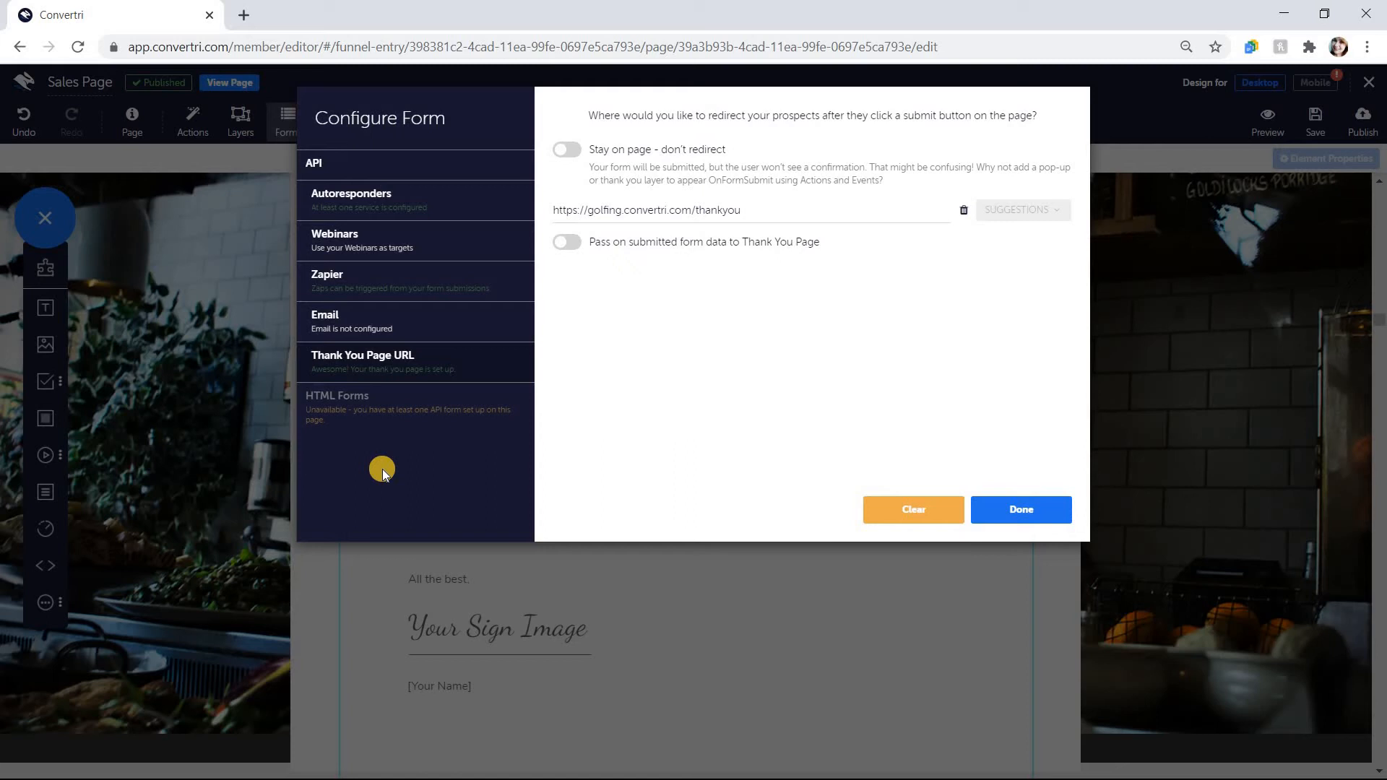
mouse_move(668, 286)
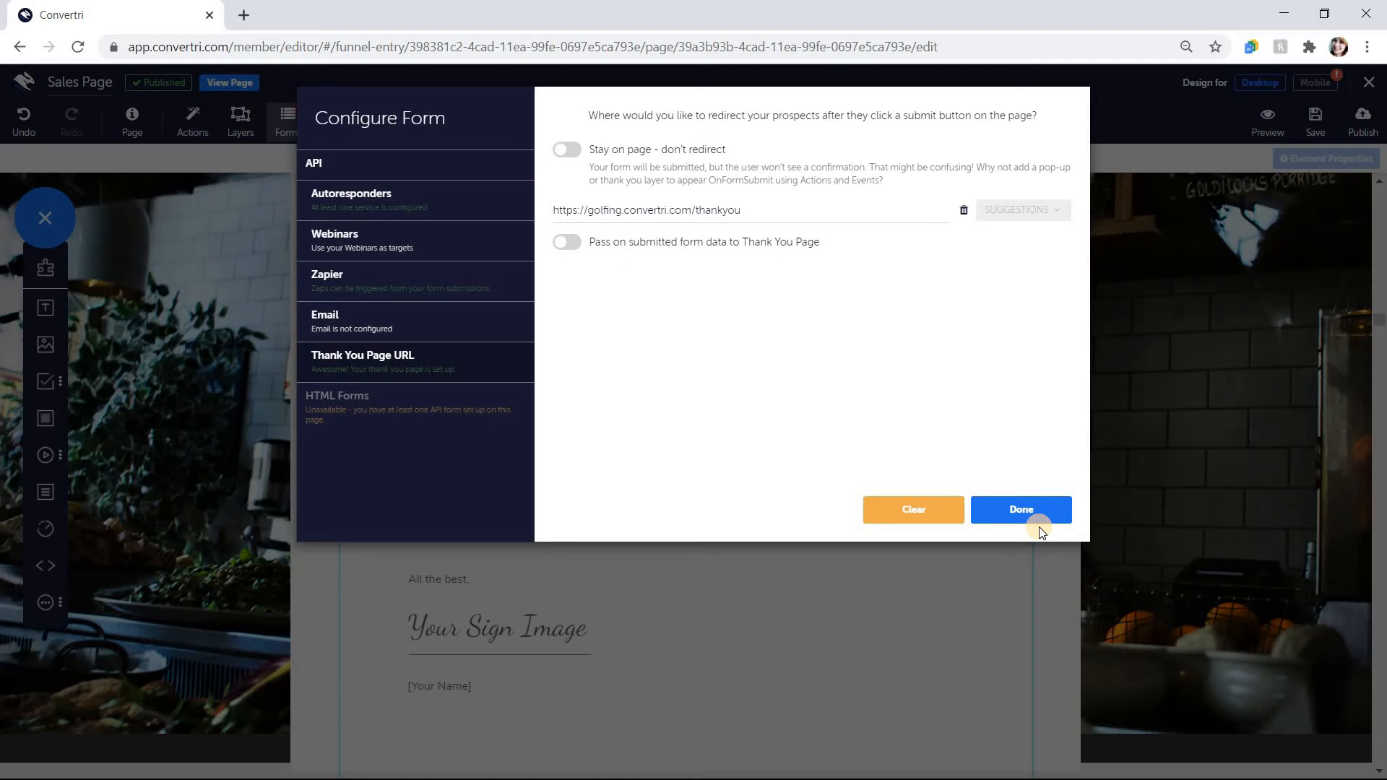
Step: Close the setup, then clear the form configuration and confirm detaching it from the page
left_click(1020, 510)
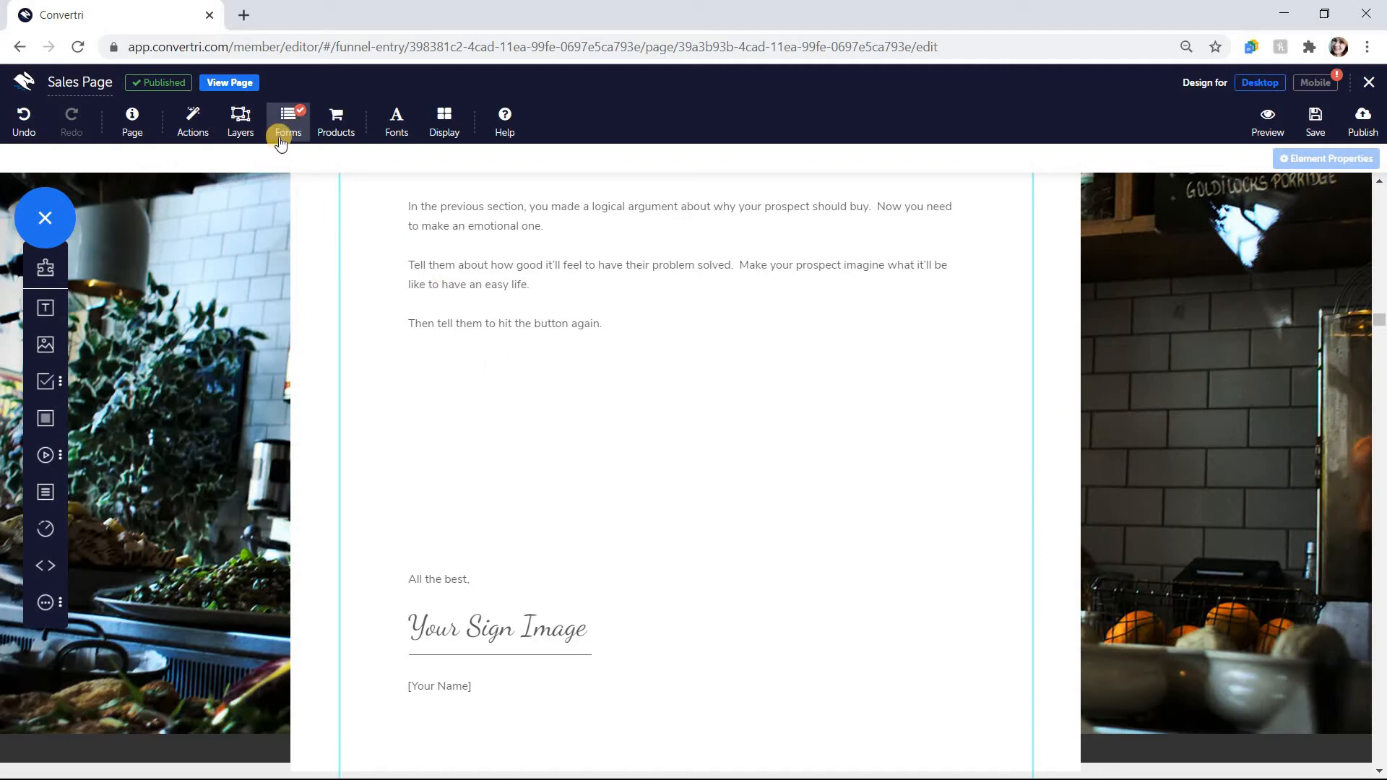
left_click(286, 121)
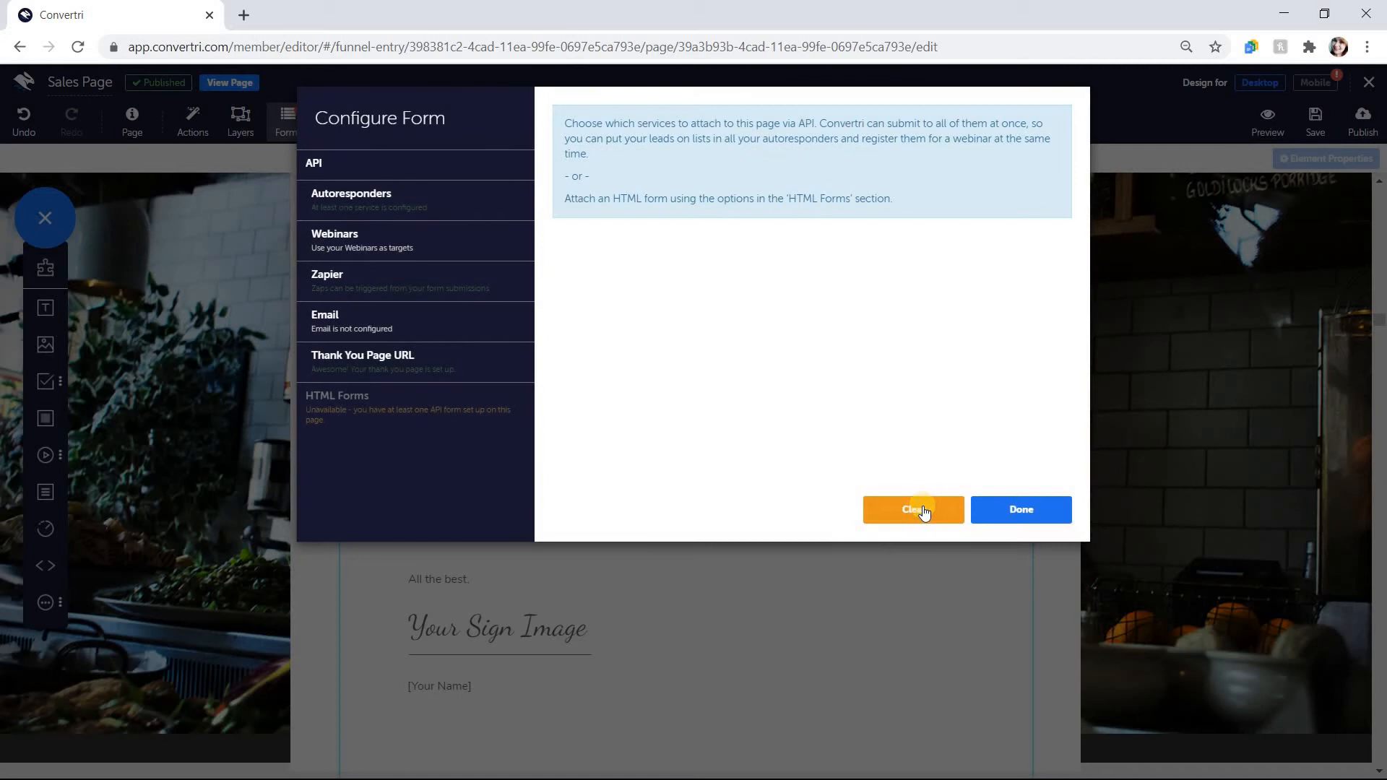
left_click(911, 509)
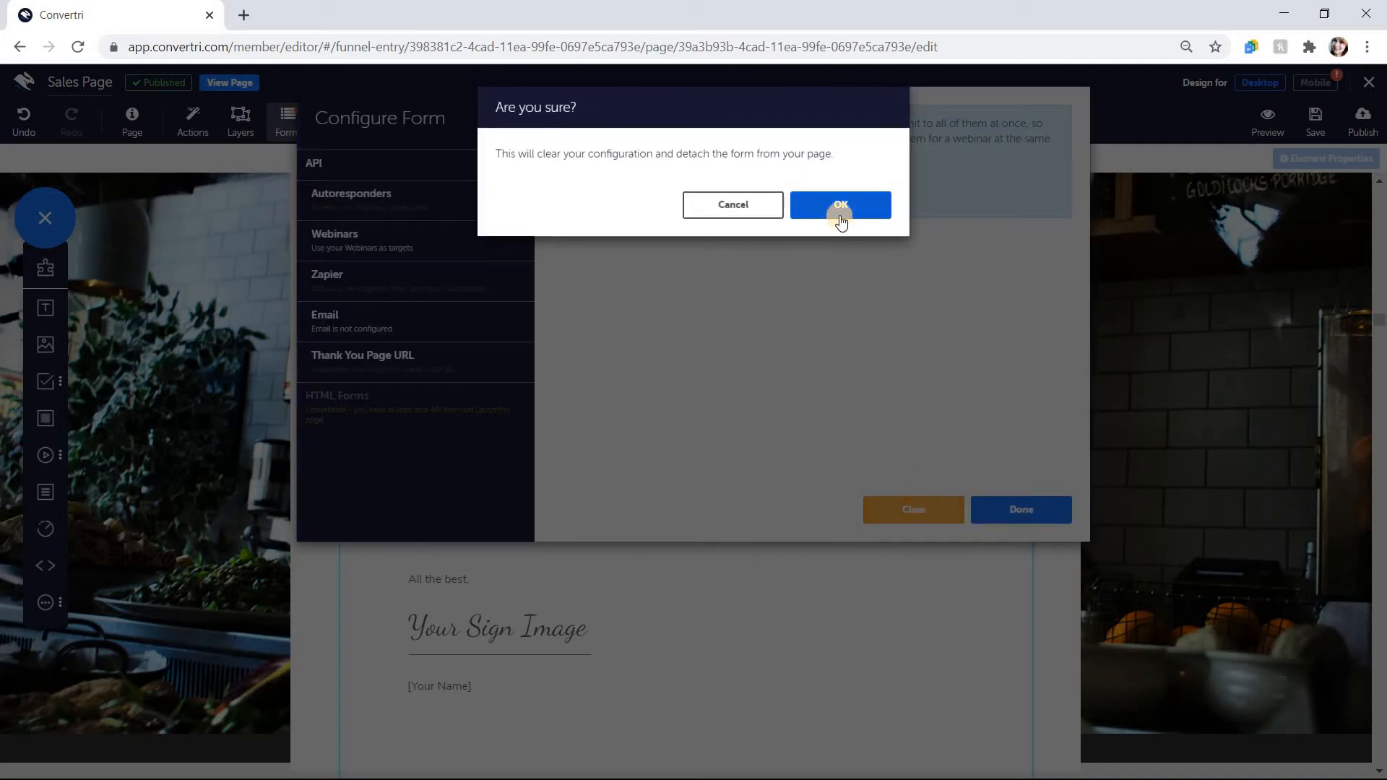
left_click(839, 204)
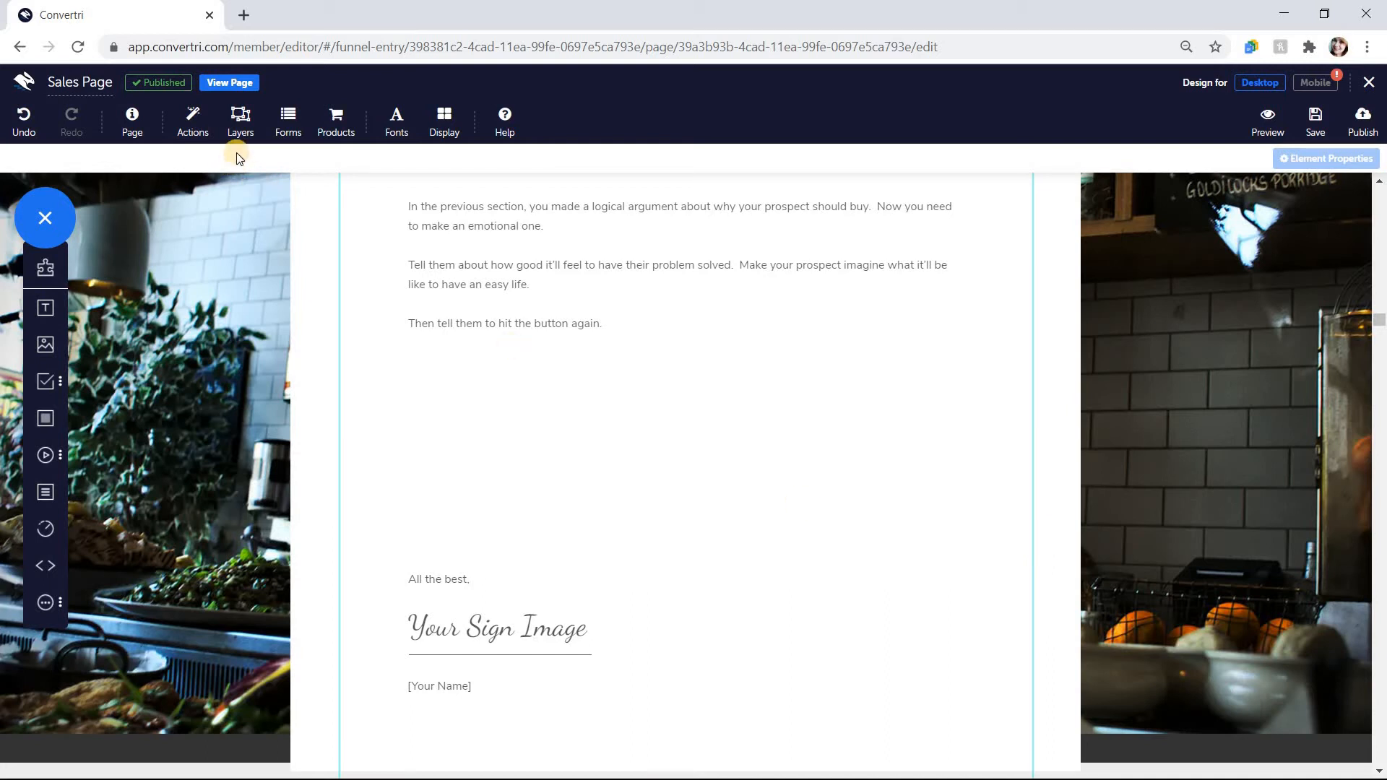
Step: Create an HTML form named formy from pasted form code via New form > Form from HTML Code
left_click(287, 122)
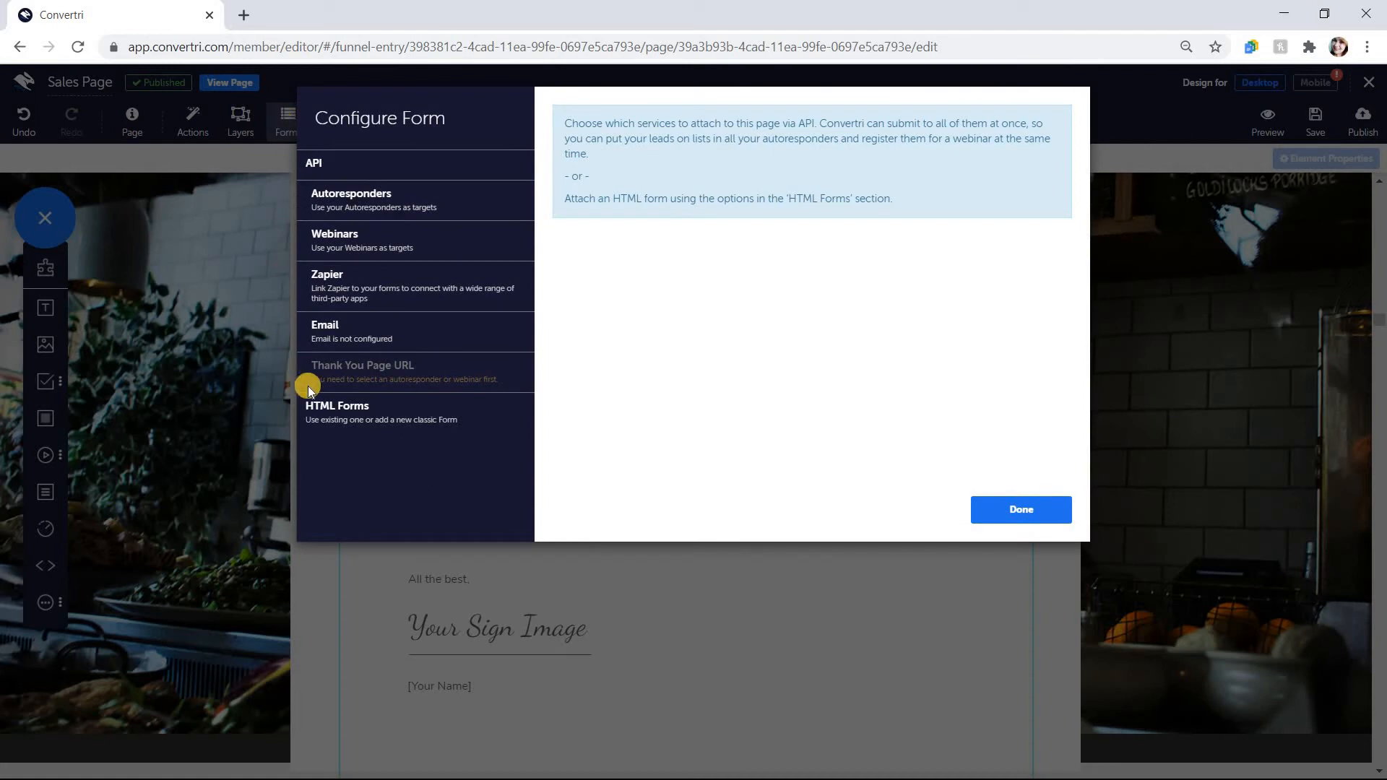
left_click(336, 412)
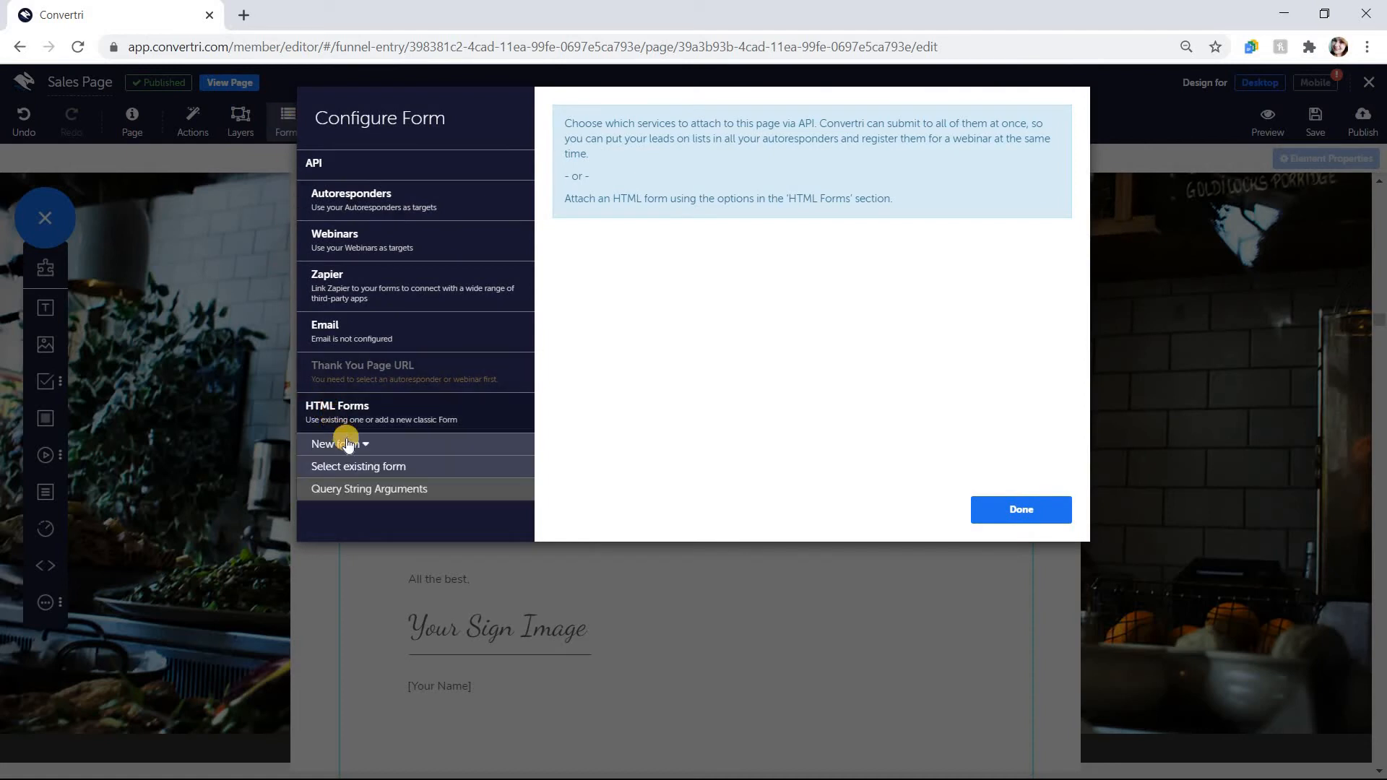
left_click(333, 443)
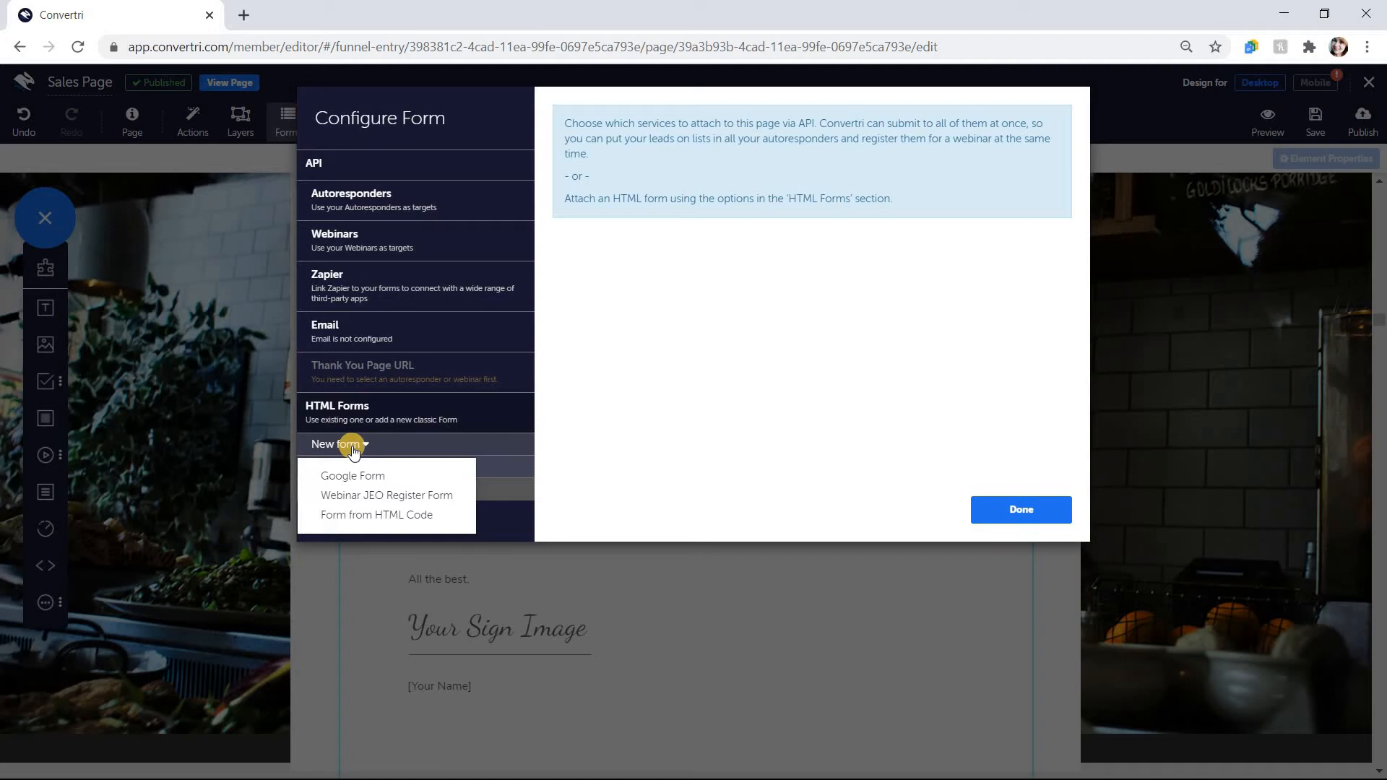
mouse_move(380, 520)
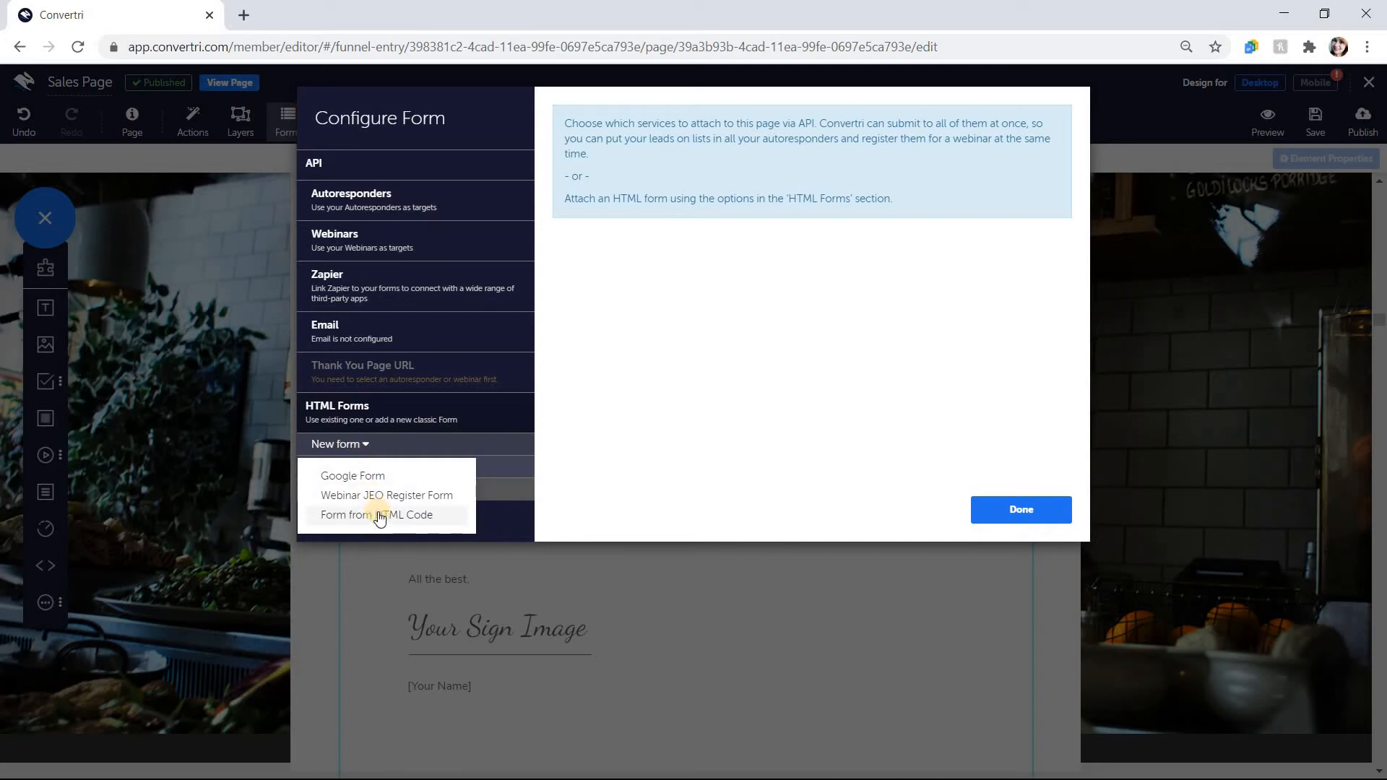
left_click(377, 514)
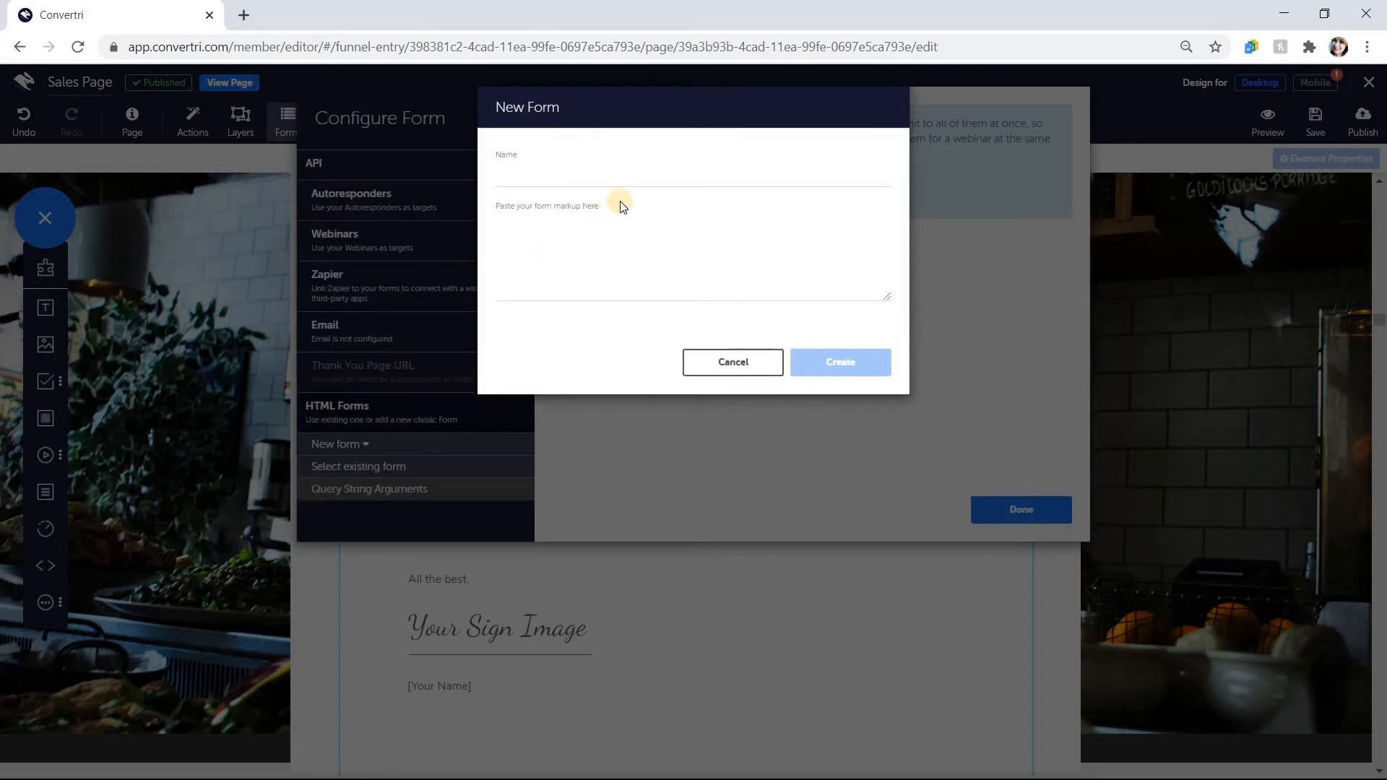
type("formy")
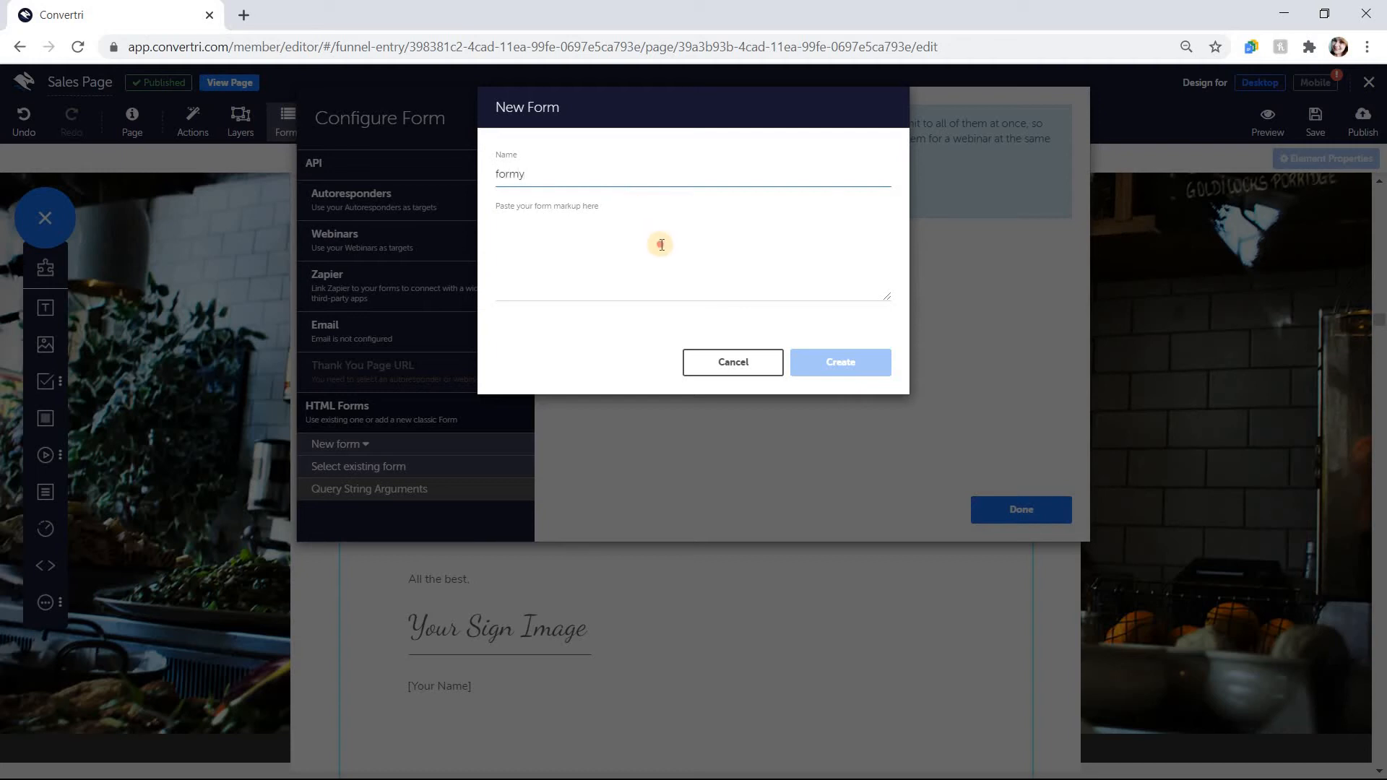
left_click(692, 247)
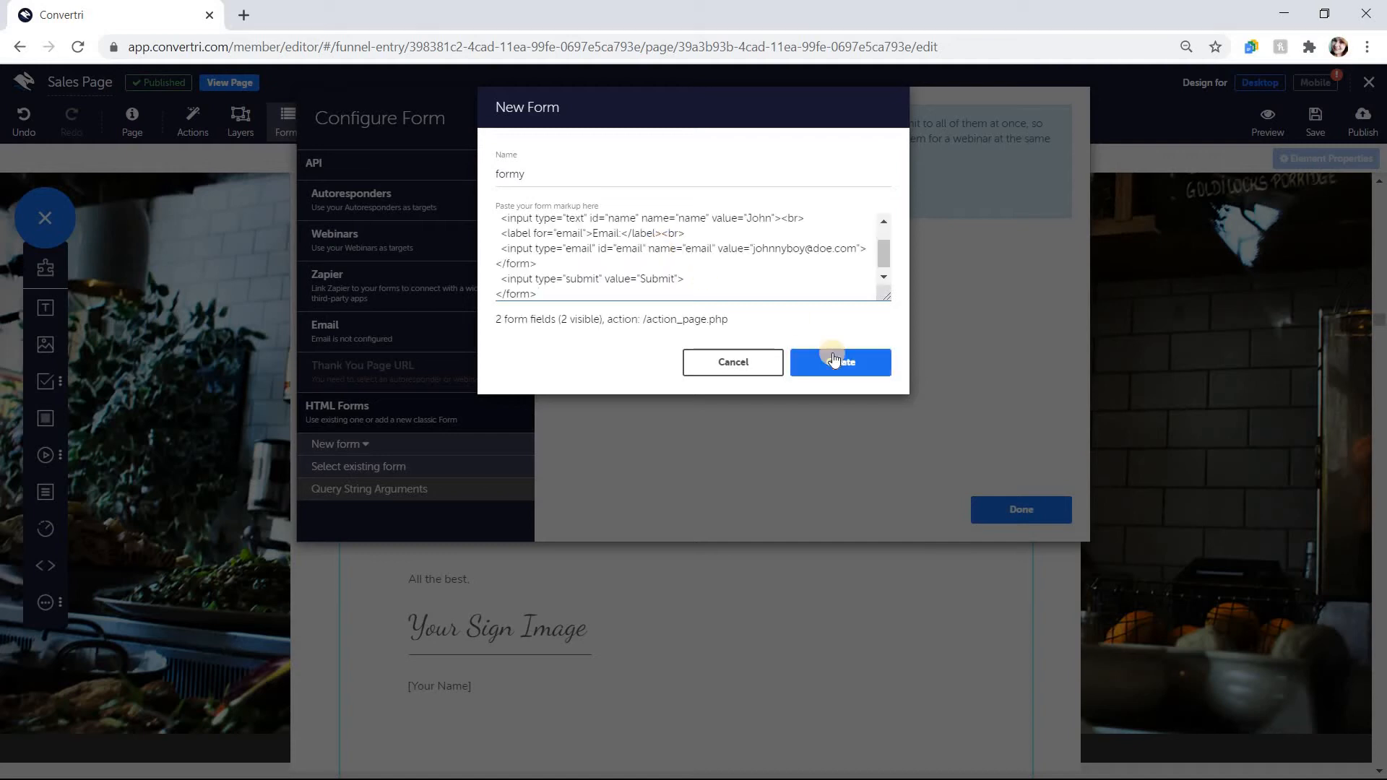
left_click(839, 361)
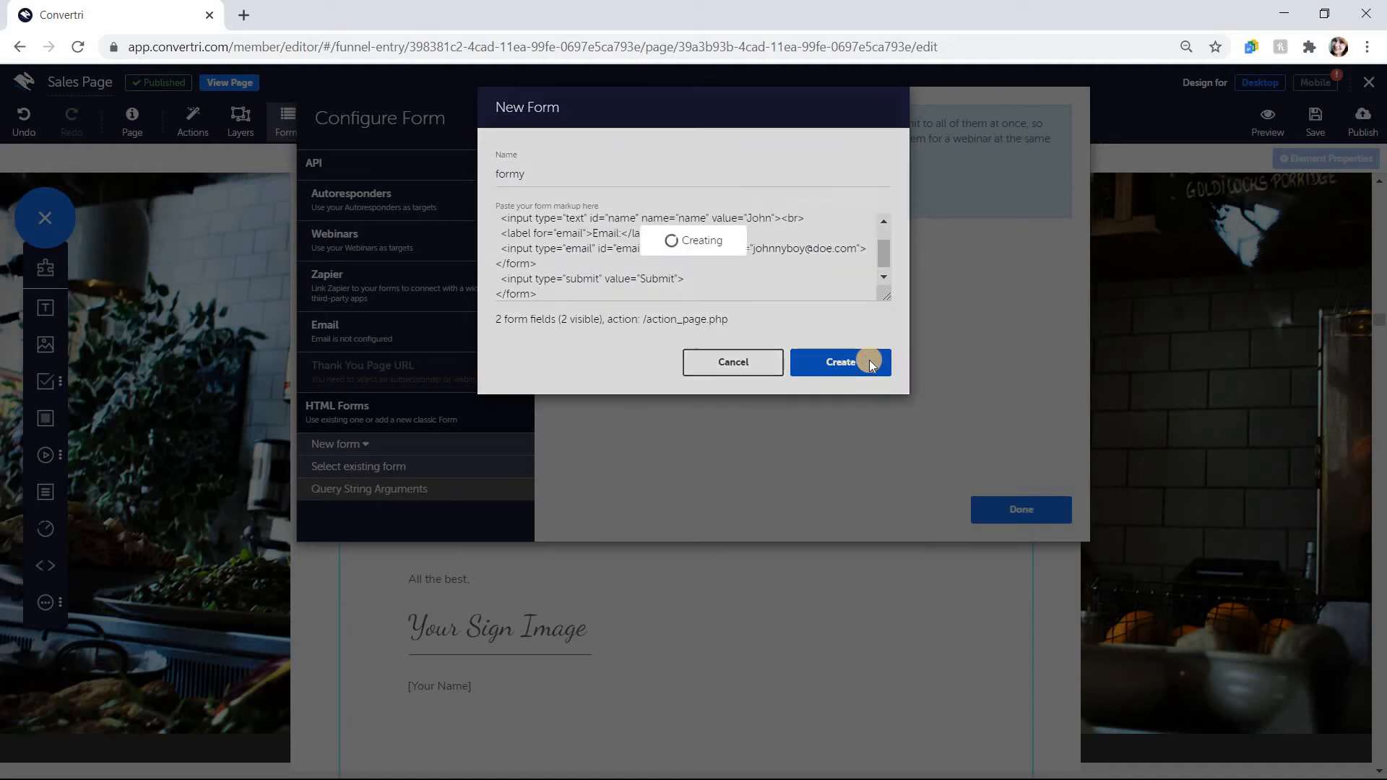
left_click(838, 361)
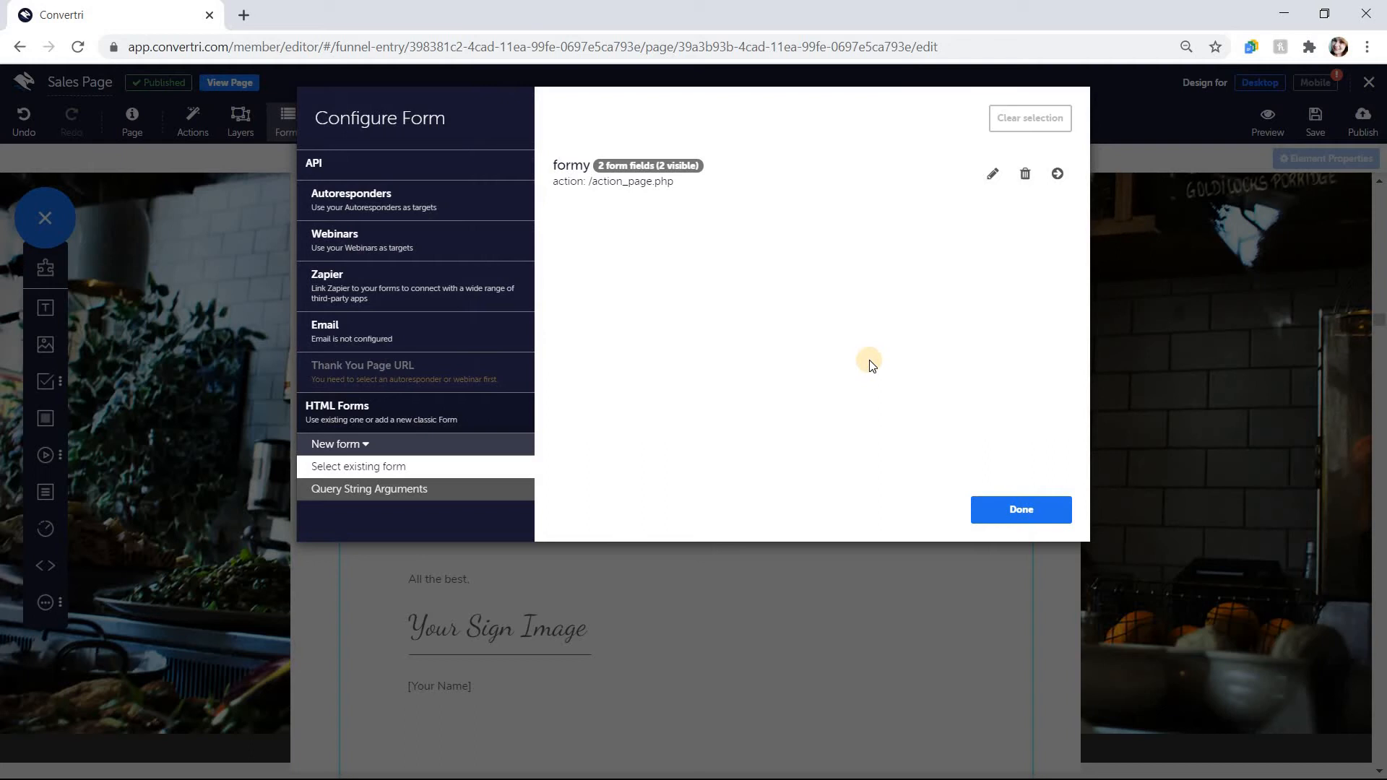
mouse_move(1040, 151)
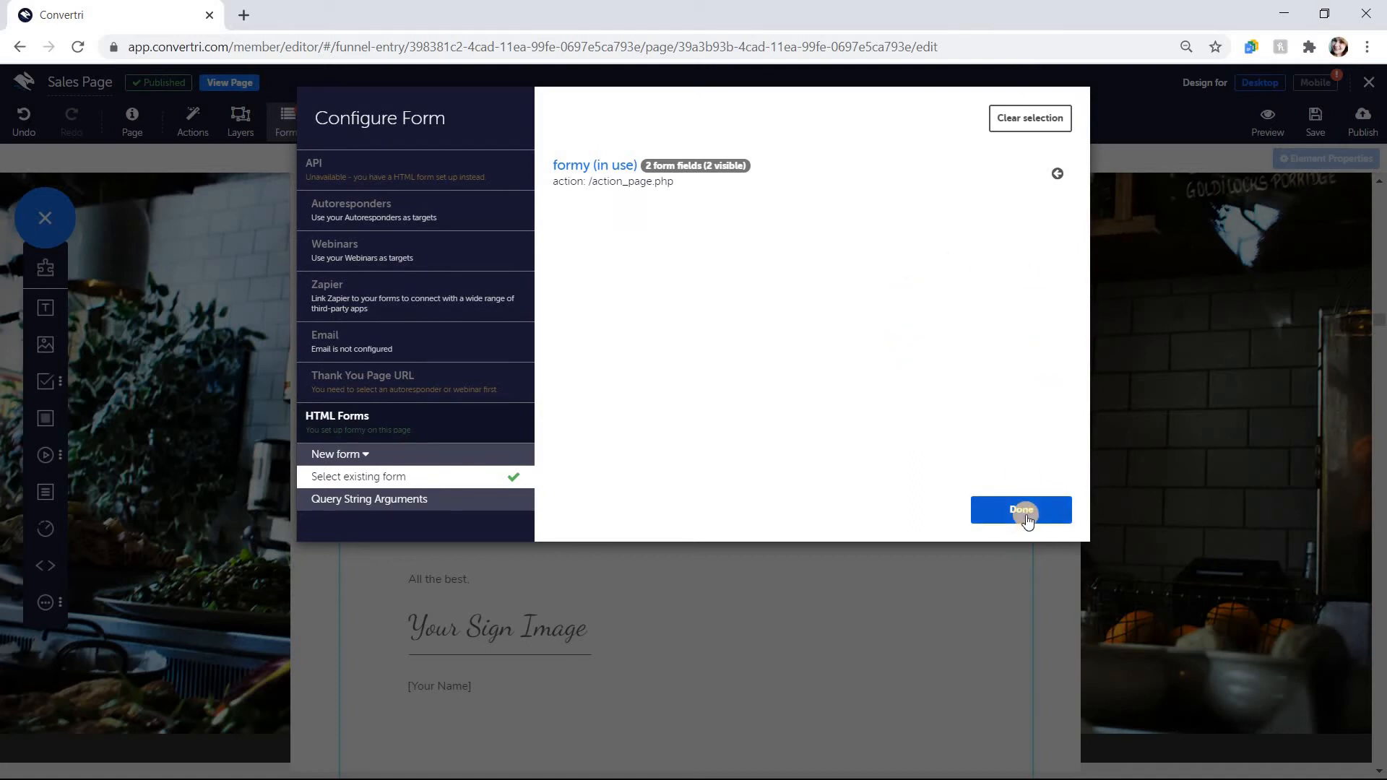
Step: Keep formy as the page's form and close the form configuration with Done
left_click(1022, 510)
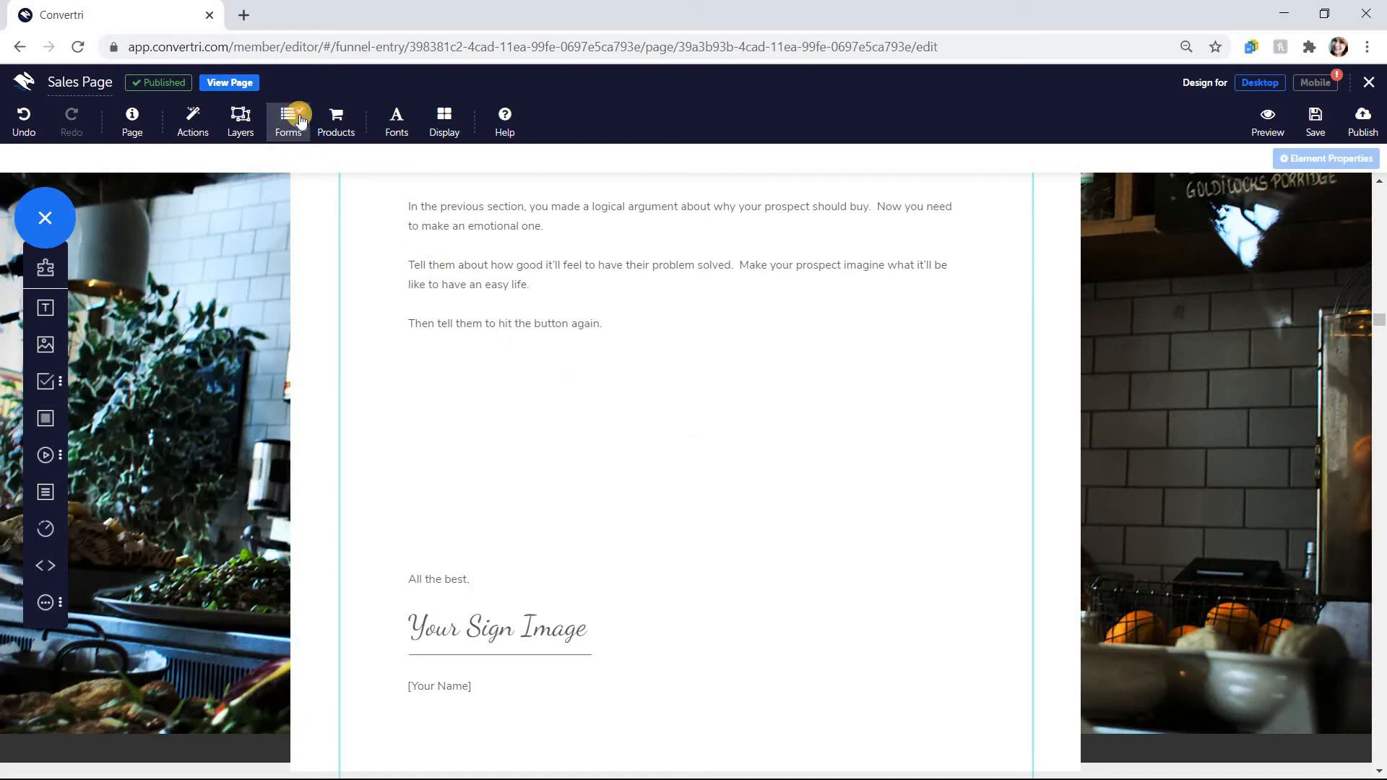
mouse_move(288, 115)
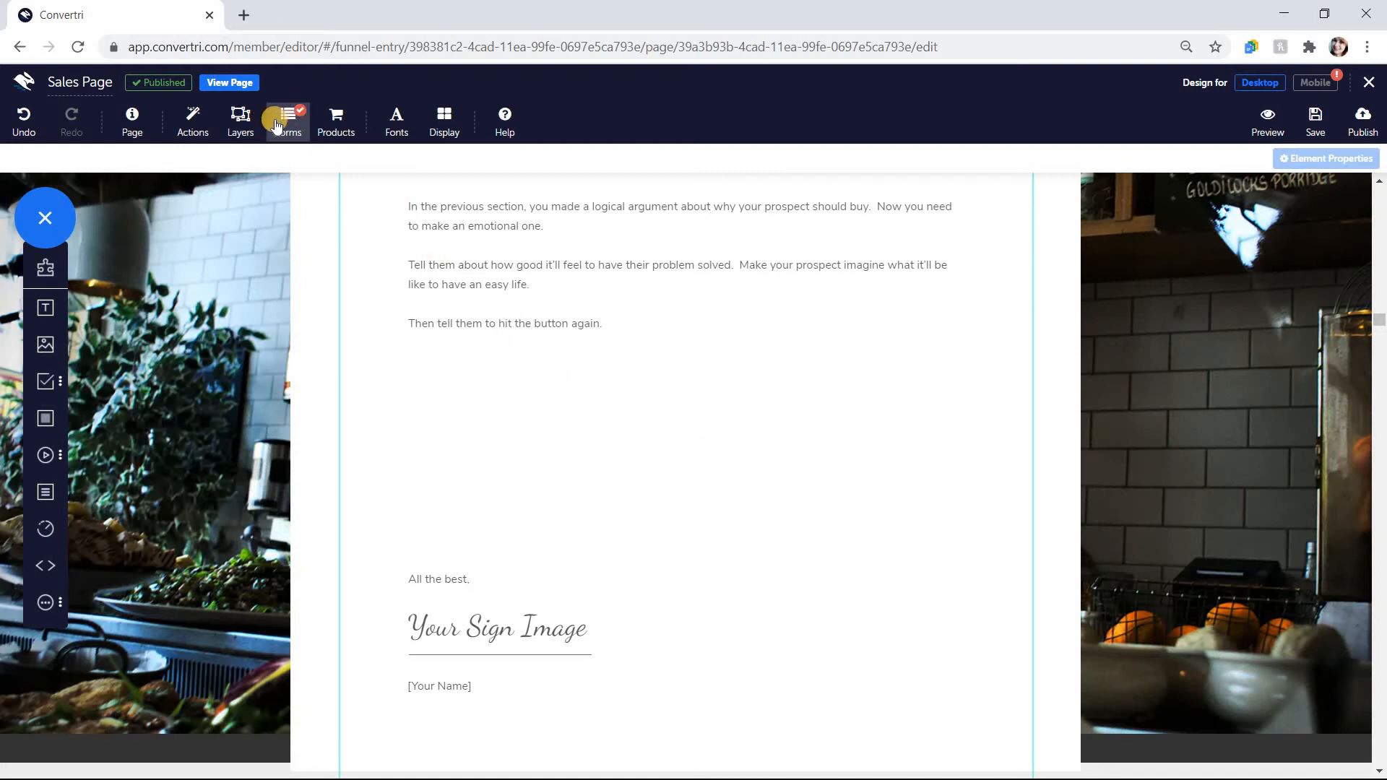
Step: Delete the formy form from HTML Forms and confirm the deletion
left_click(286, 121)
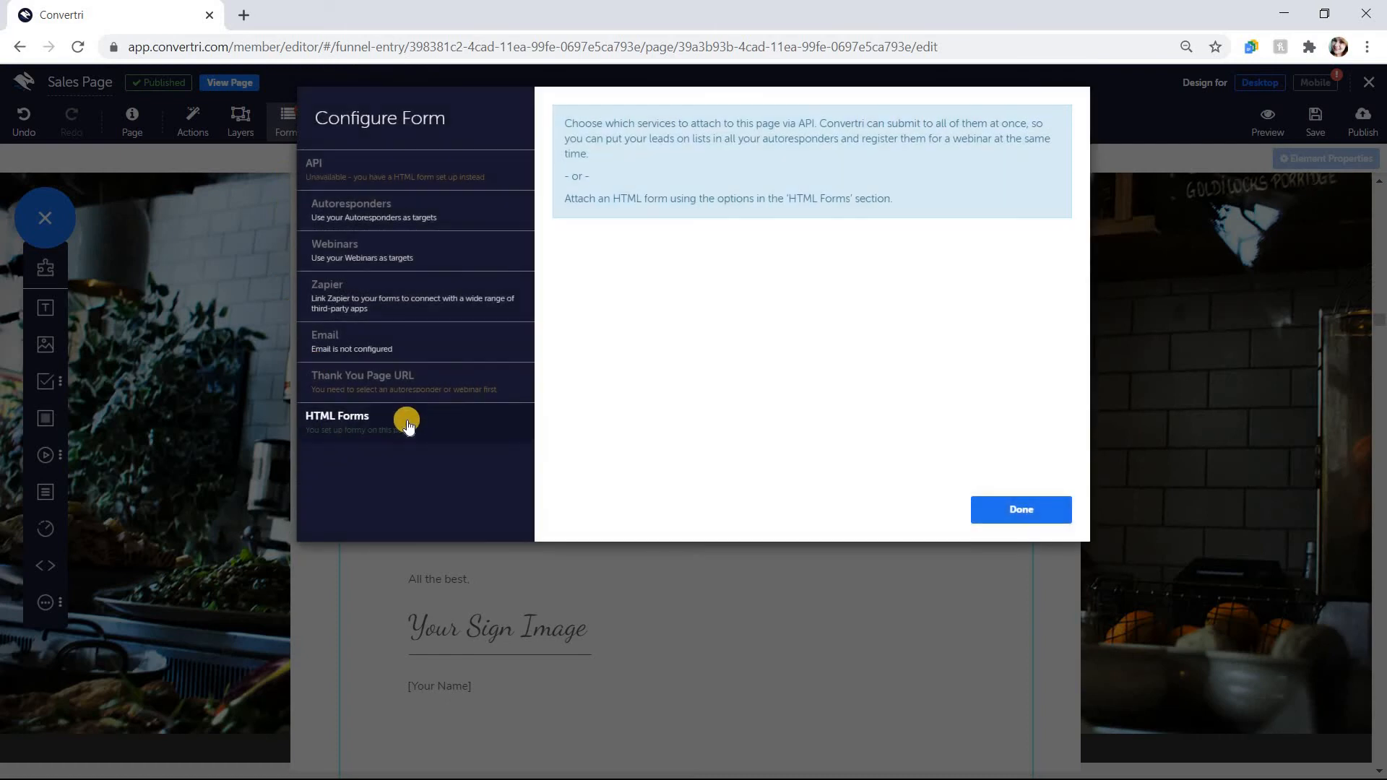
left_click(337, 422)
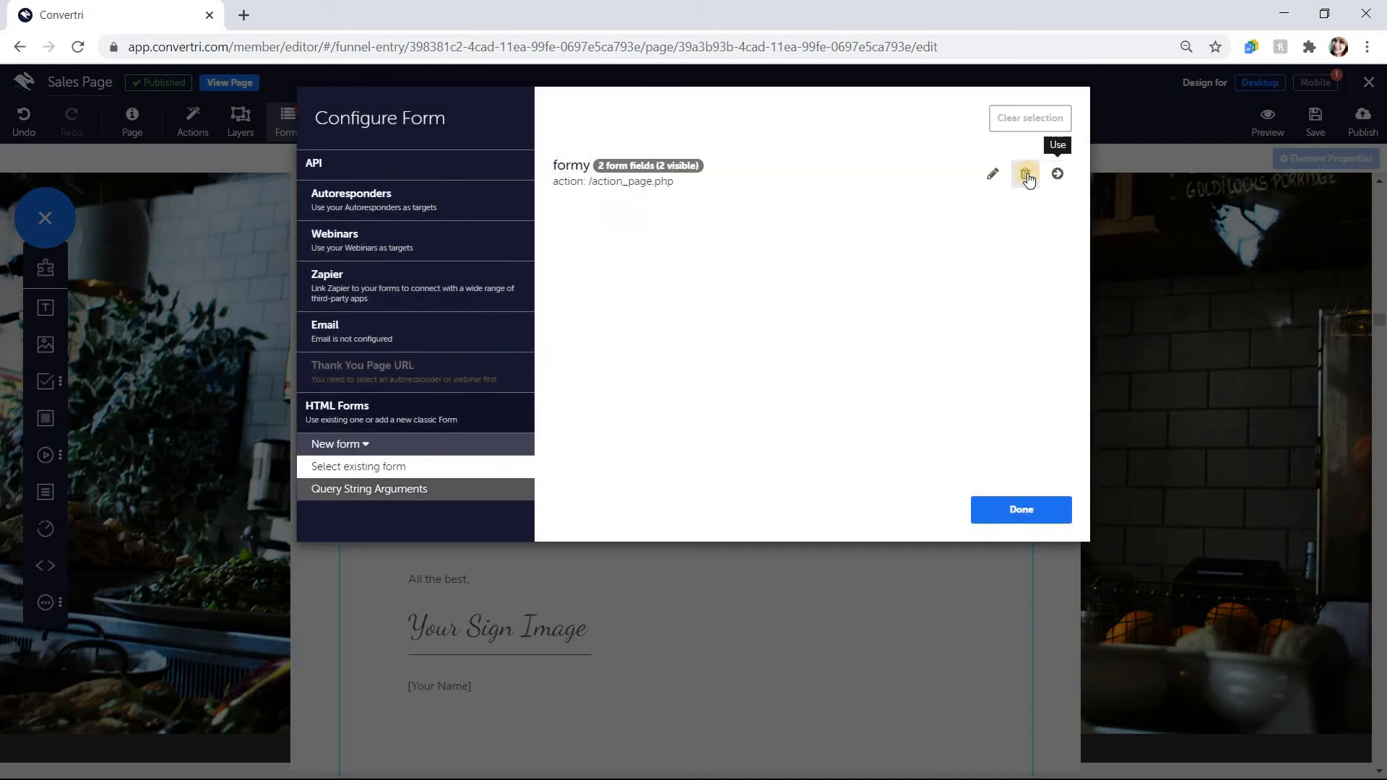
left_click(1025, 174)
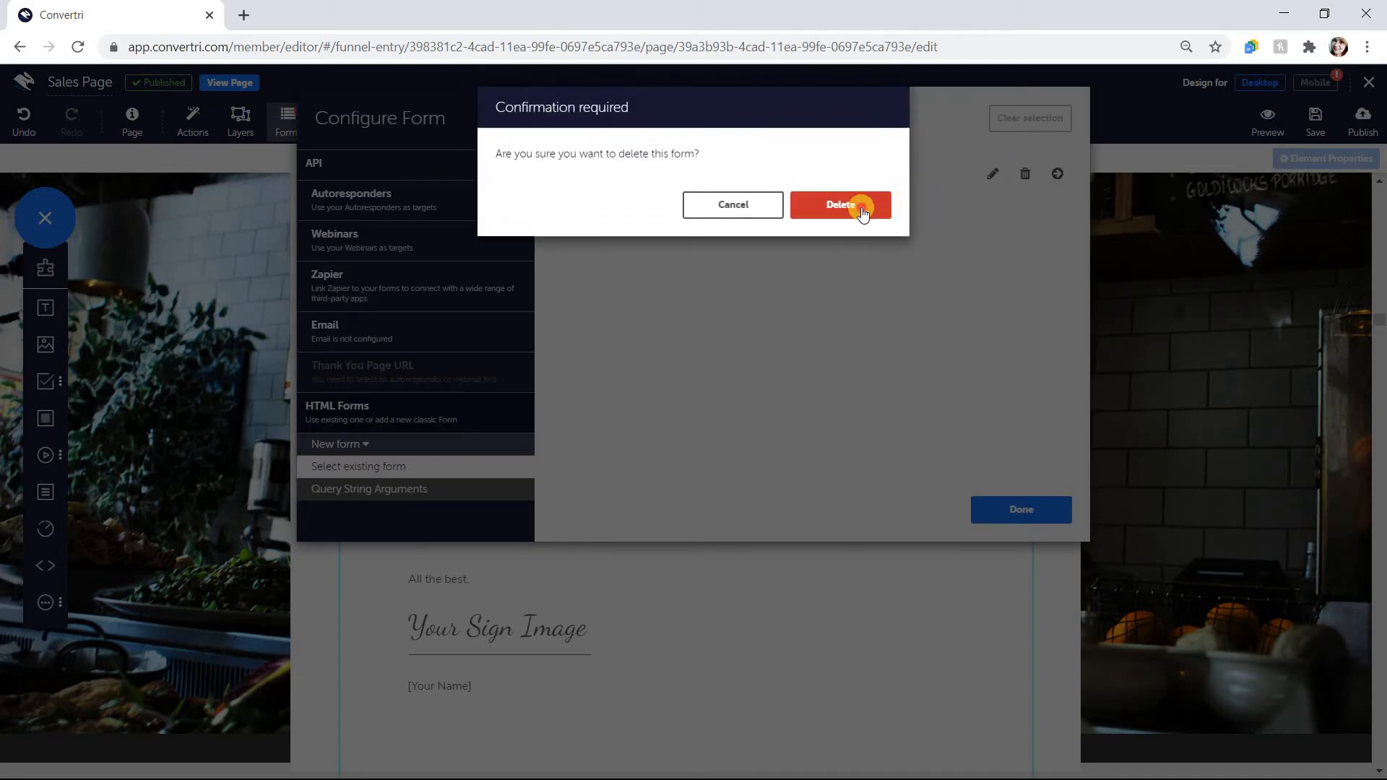
left_click(838, 203)
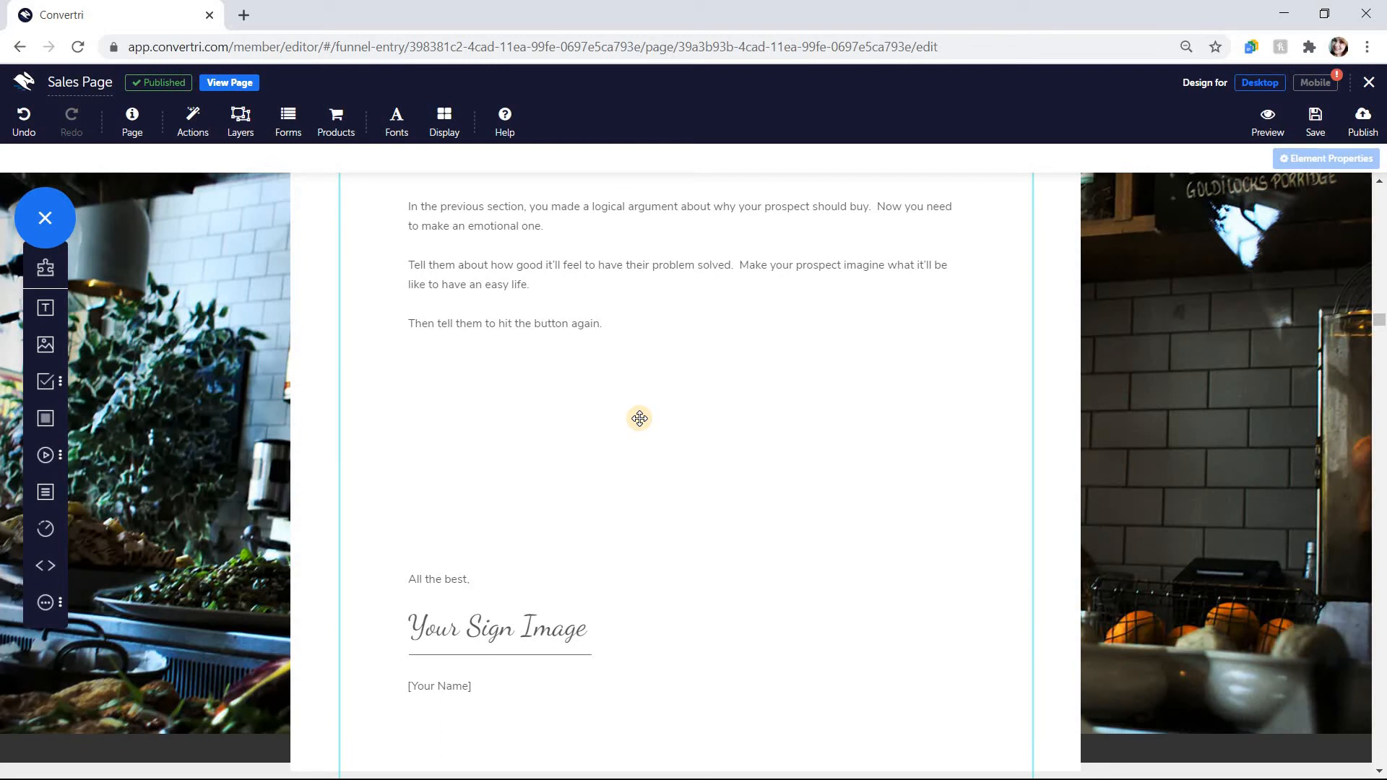
Step: Switch on Email notifications for form submissions in the Email settings
left_click(286, 121)
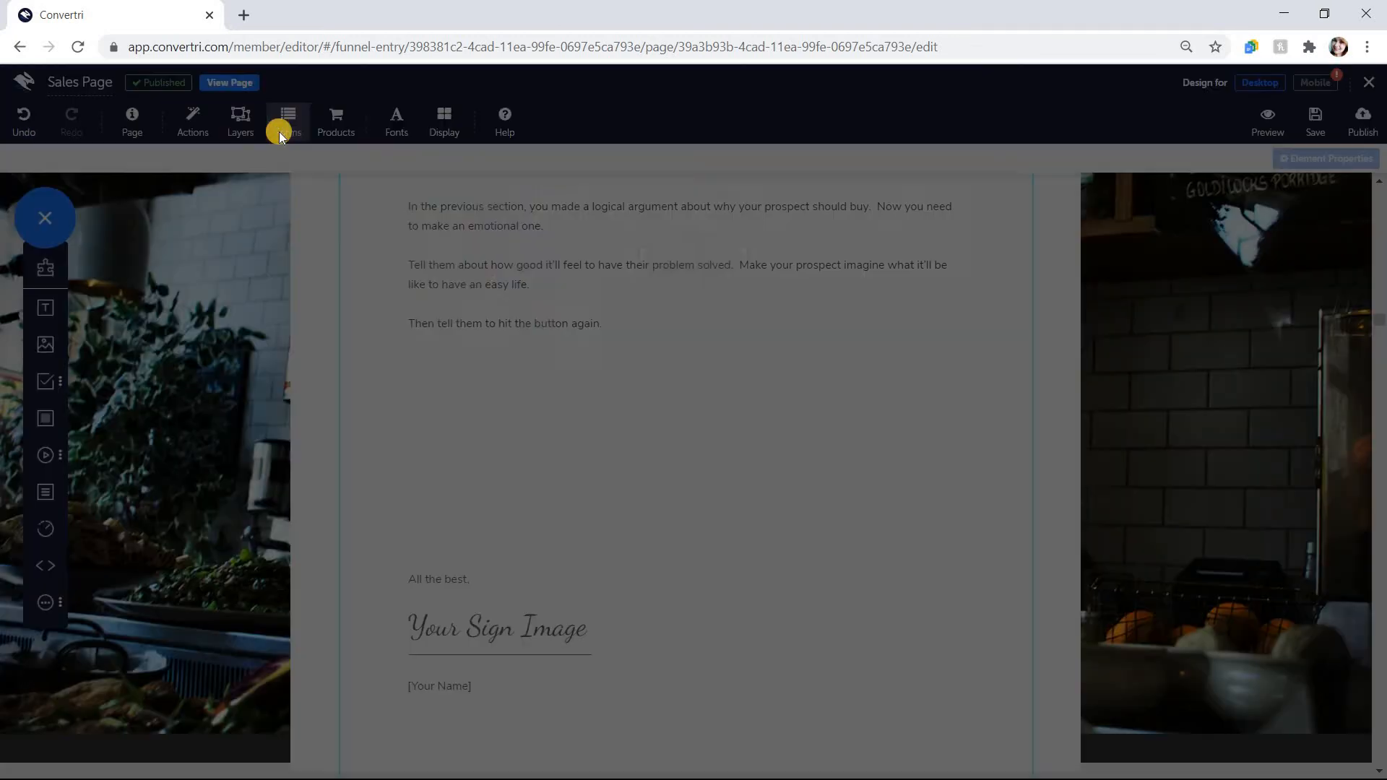
left_click(286, 121)
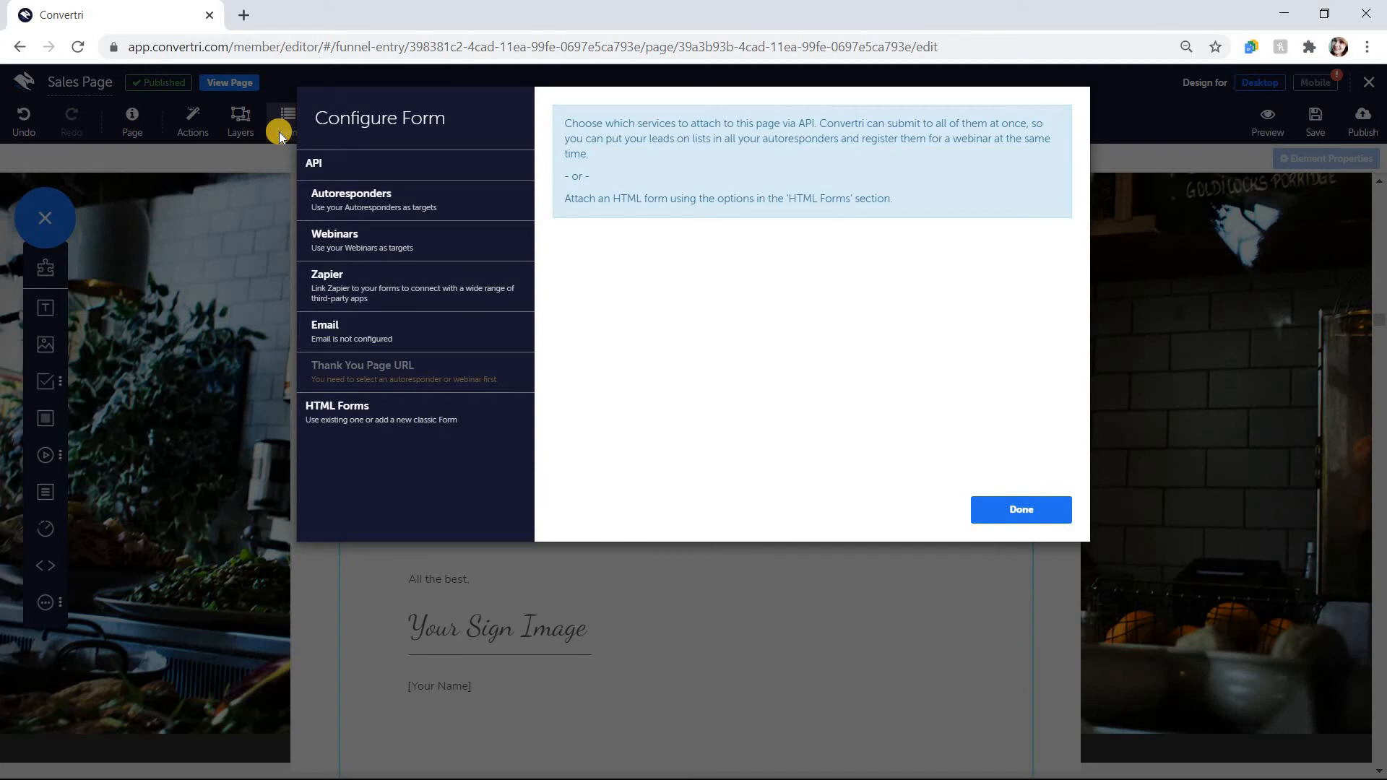
left_click(351, 330)
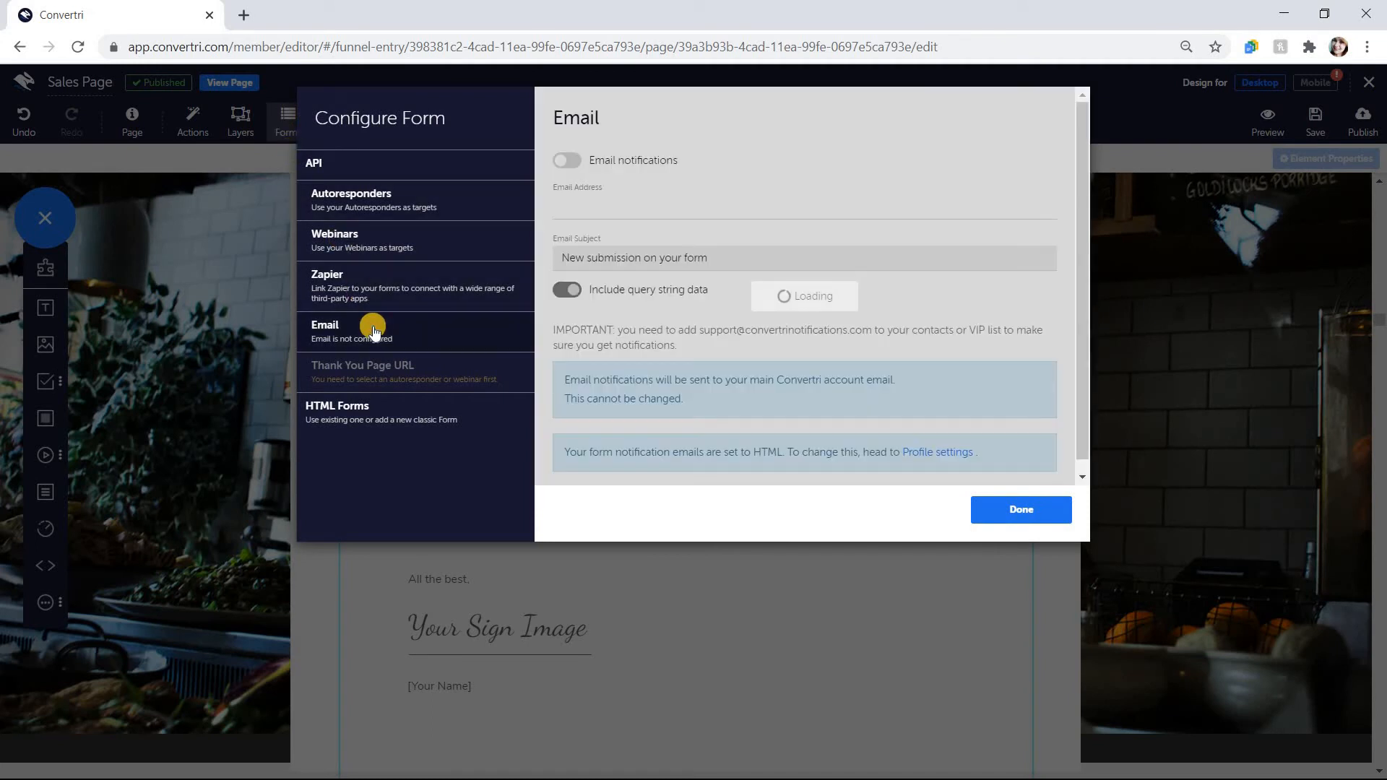
left_click(566, 161)
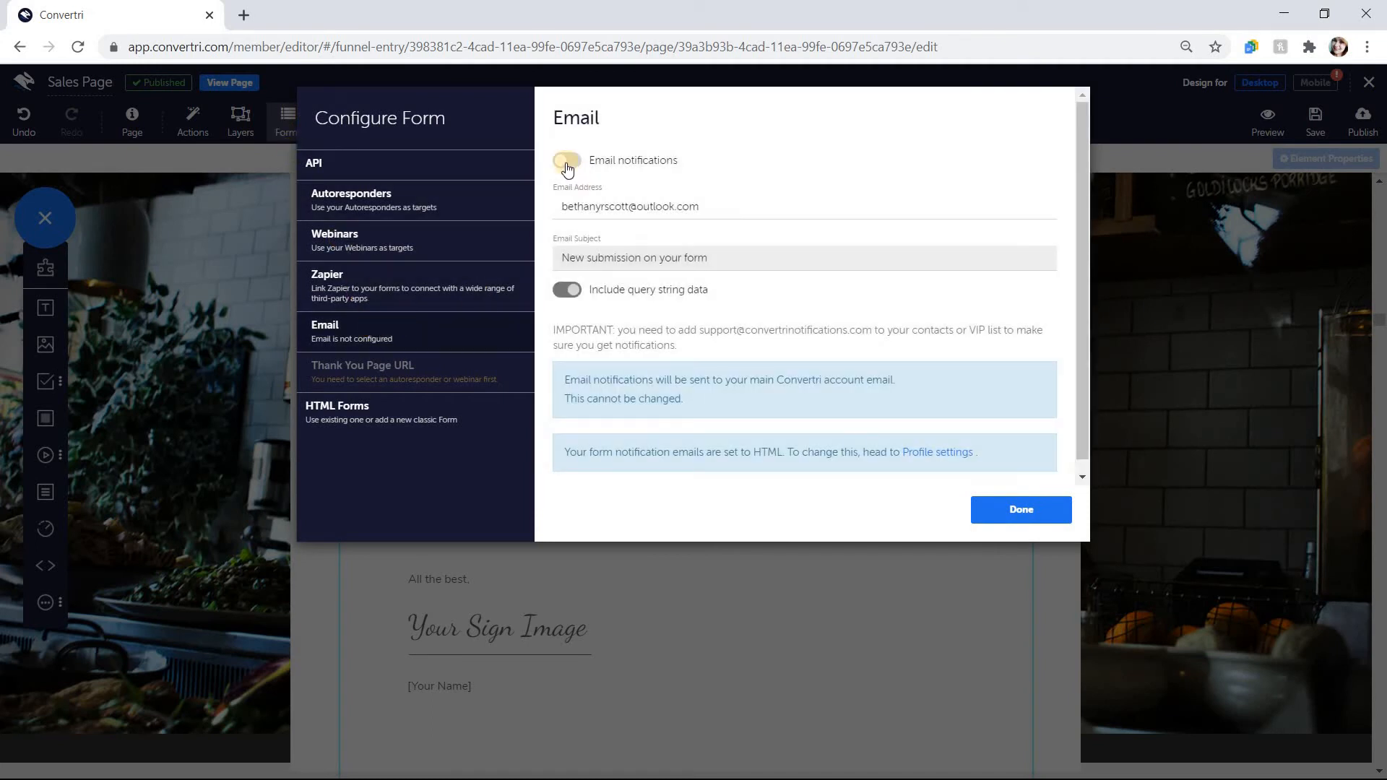
left_click(567, 161)
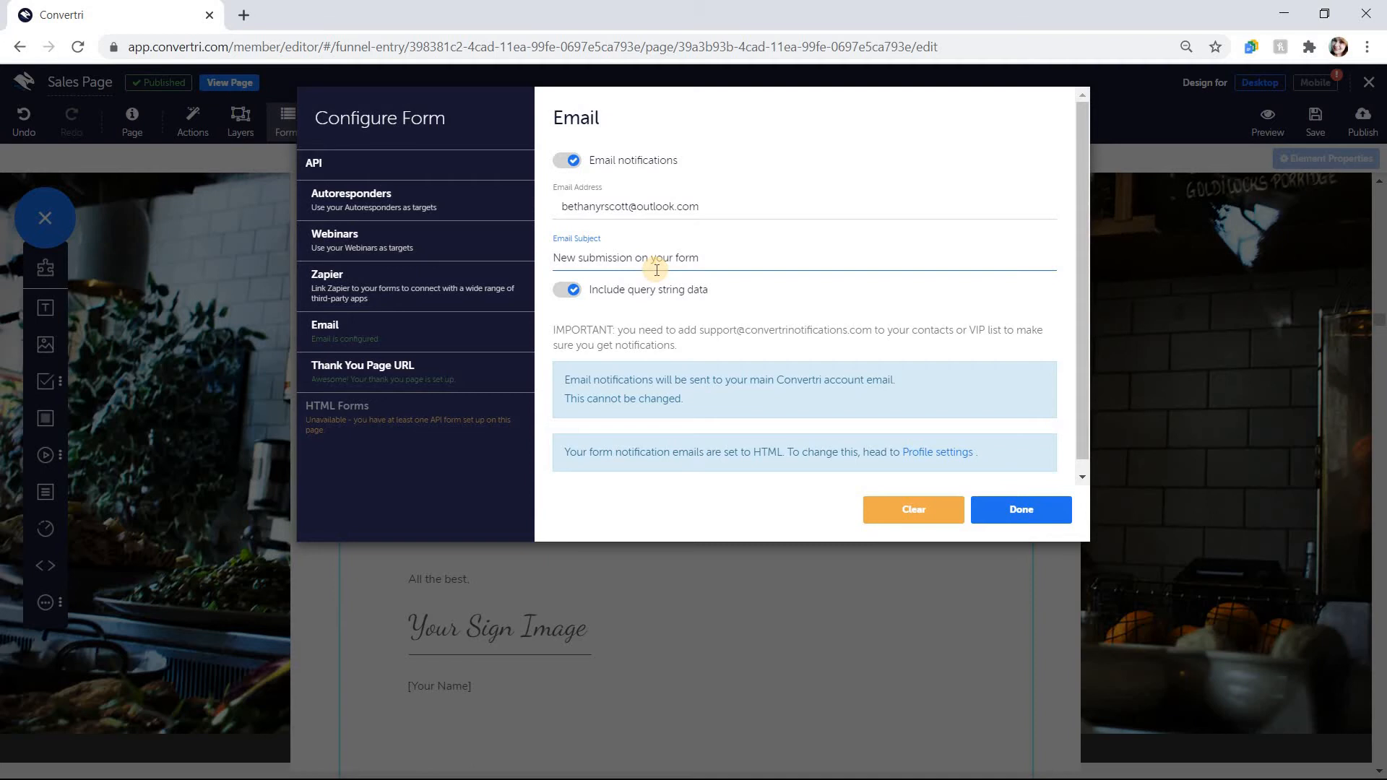
Step: Review the Thank You Page URL redirect and close the configuration with Done
left_click(363, 370)
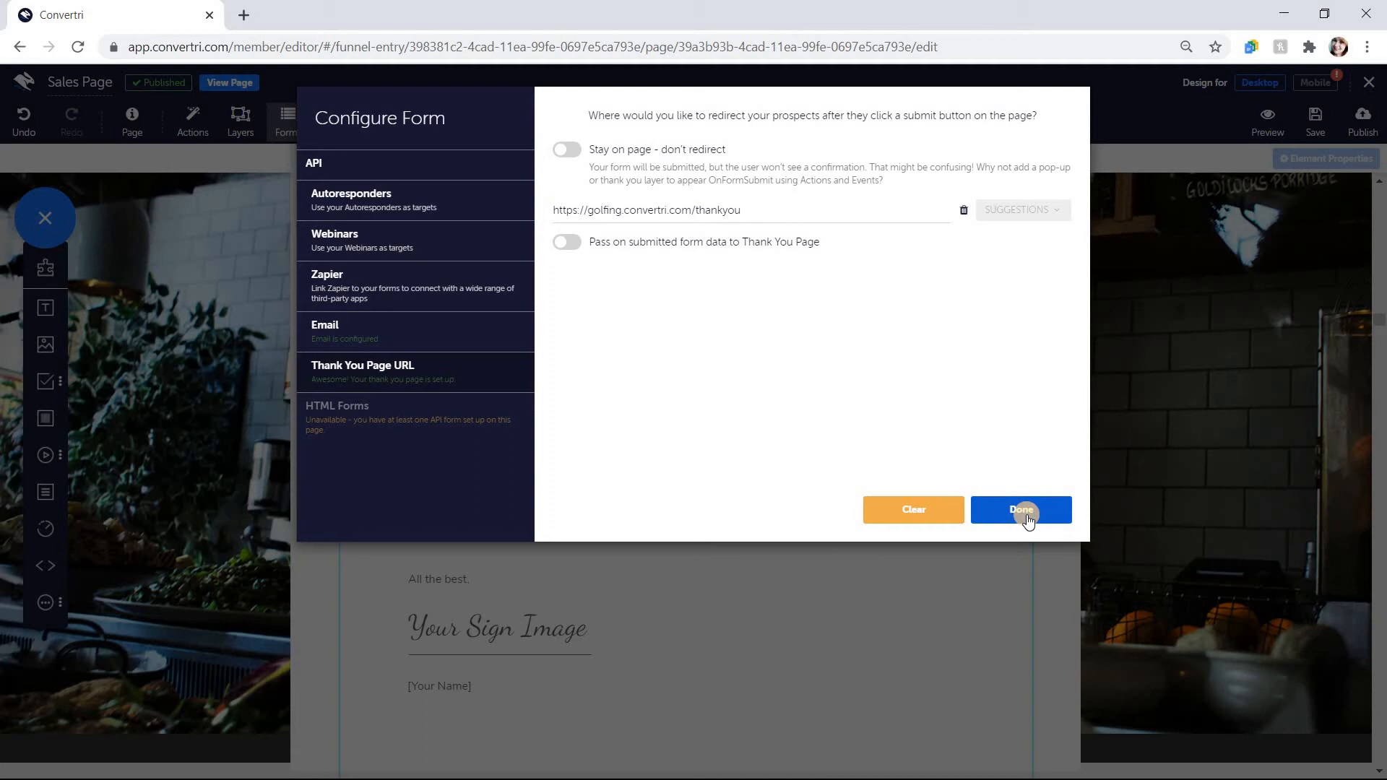
left_click(1020, 510)
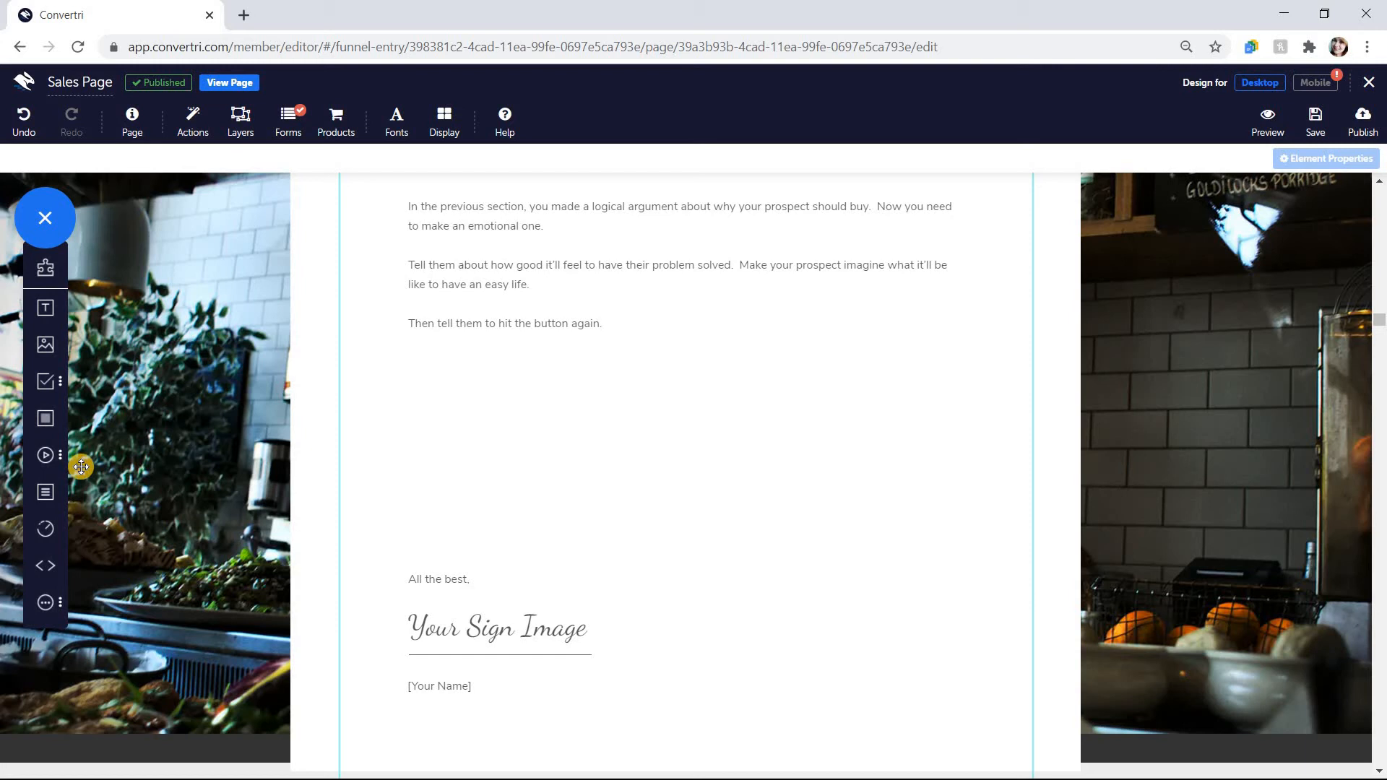
Step: Drag a First Name input from Form Elements onto the page below the body text
left_click(44, 382)
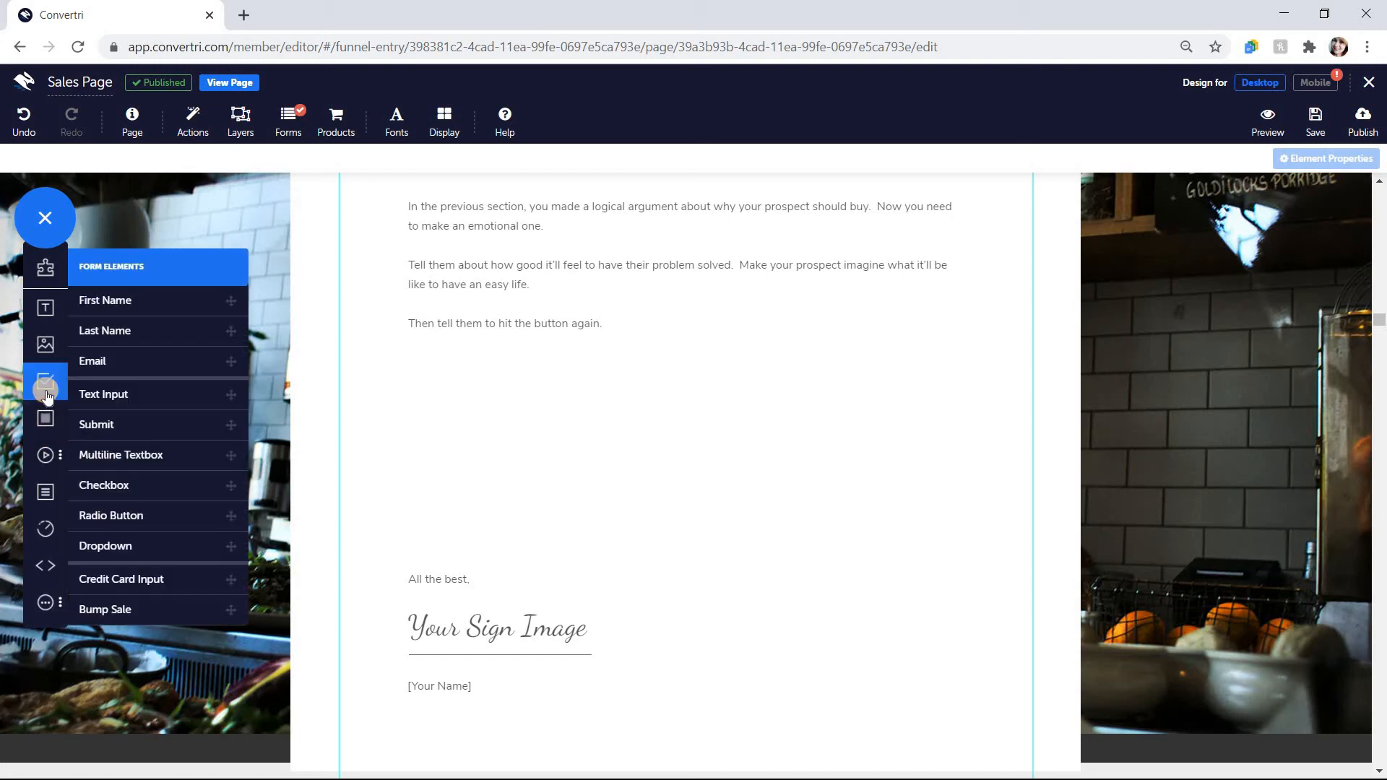
left_click_drag(104, 301, 605, 337)
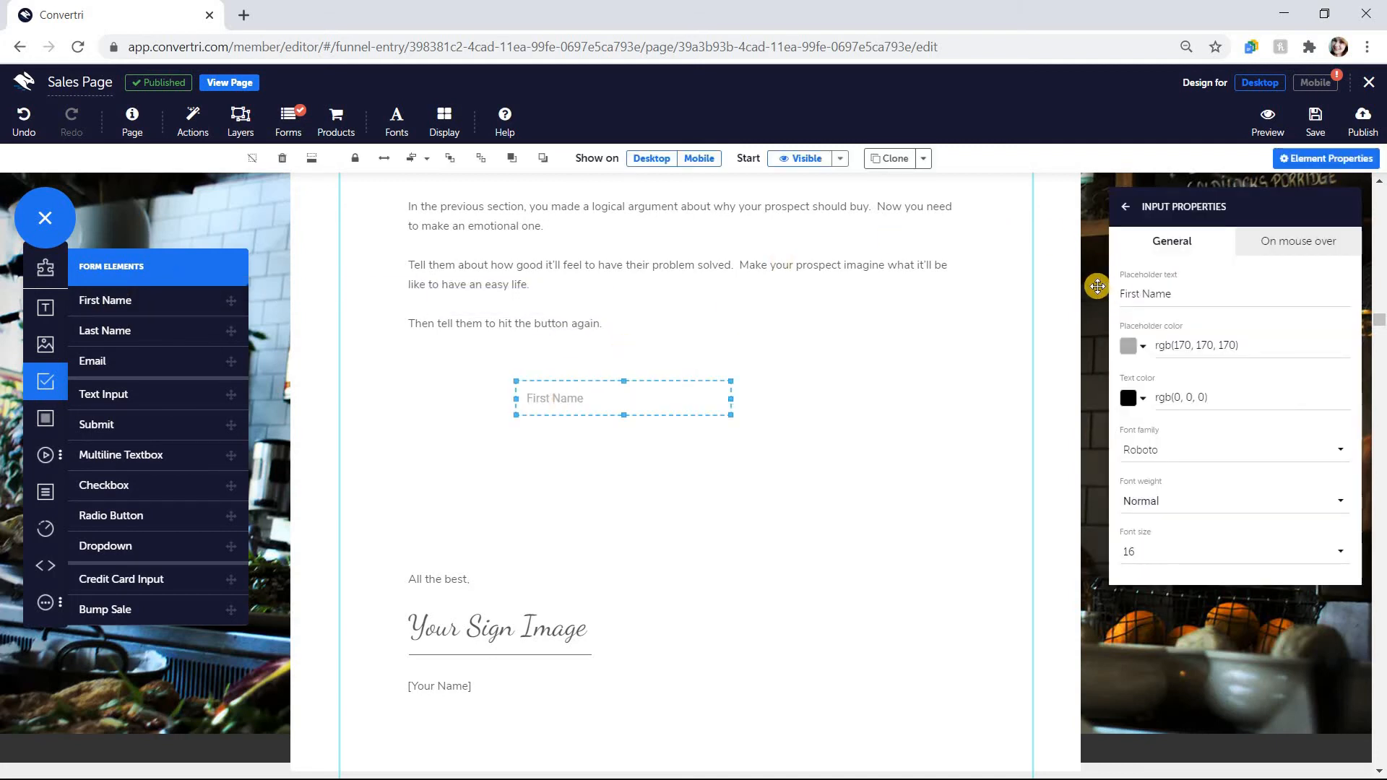
left_click(1124, 207)
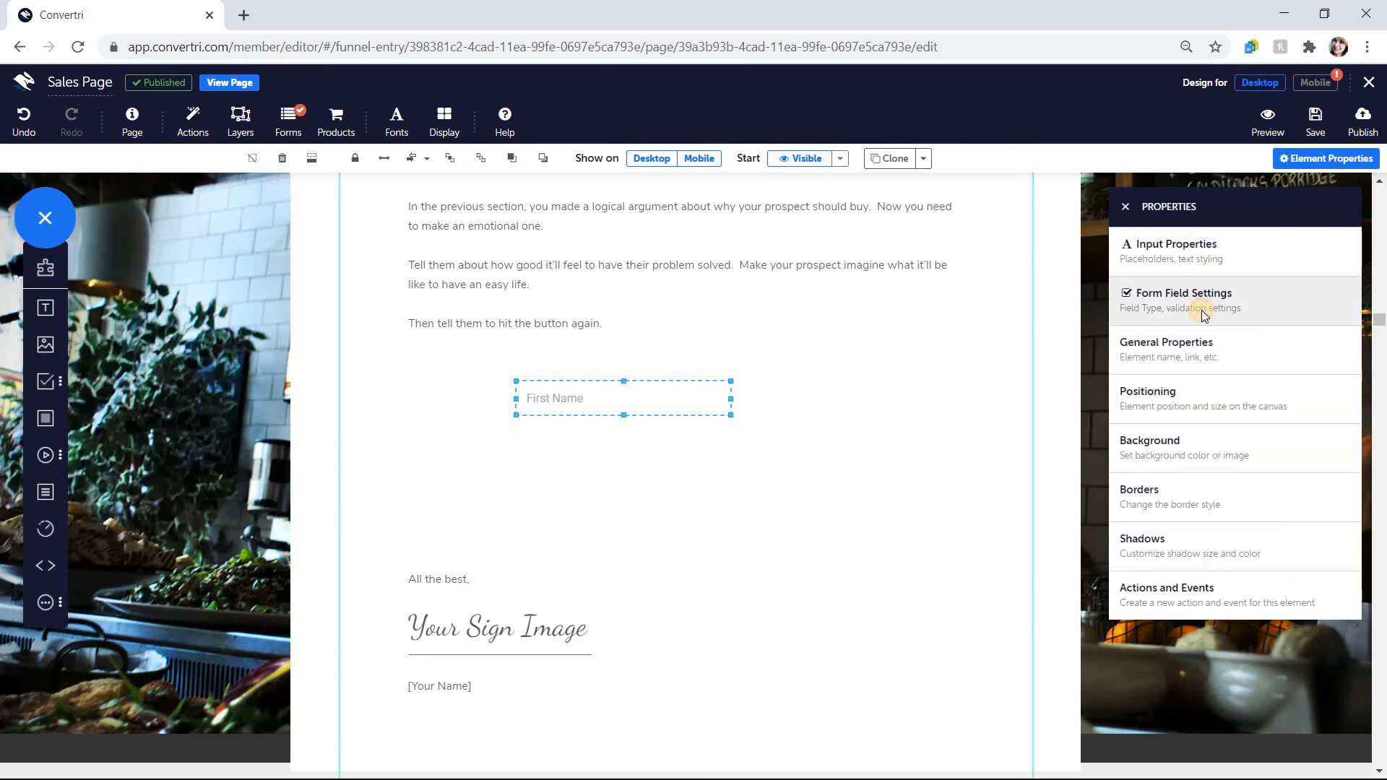
Step: Assign the First Name input to the 'Your name' form field and mark it Required
left_click(1185, 299)
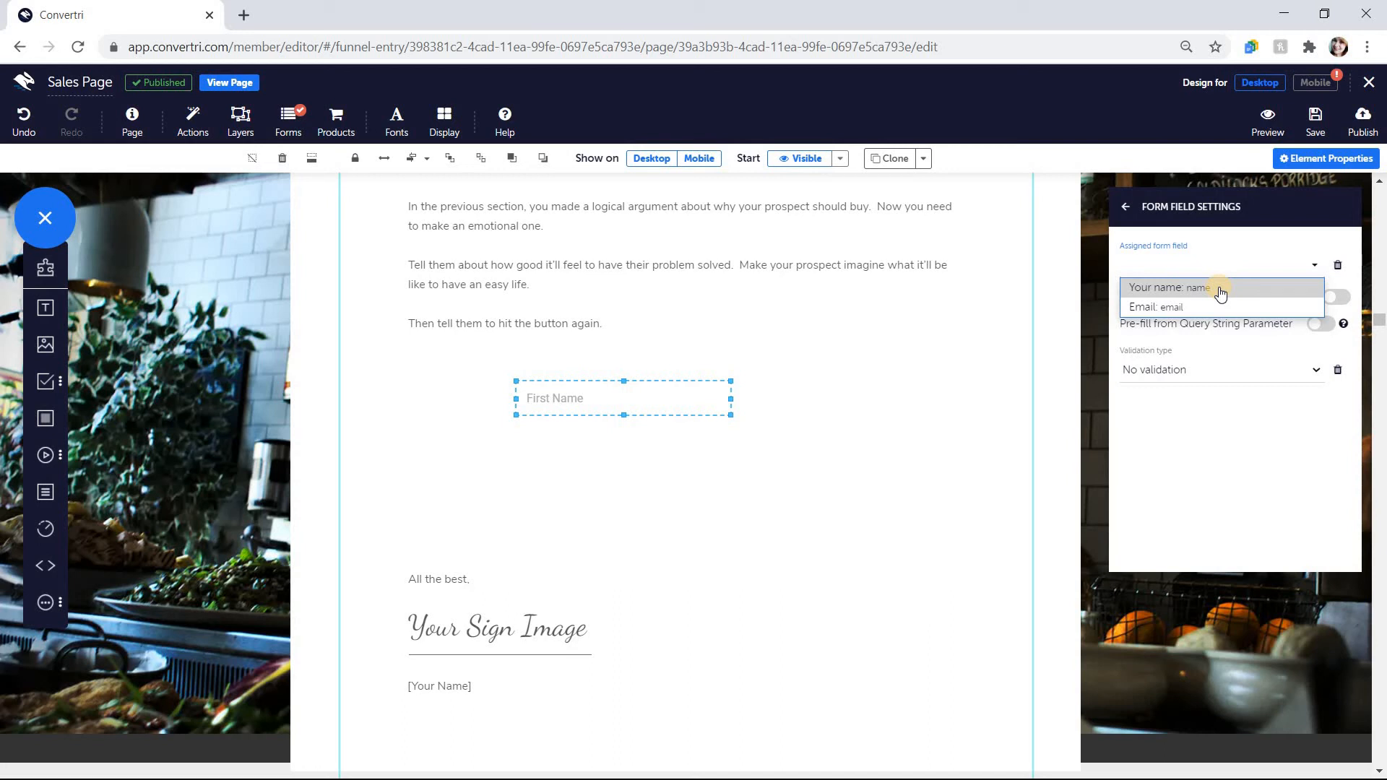
left_click(1199, 288)
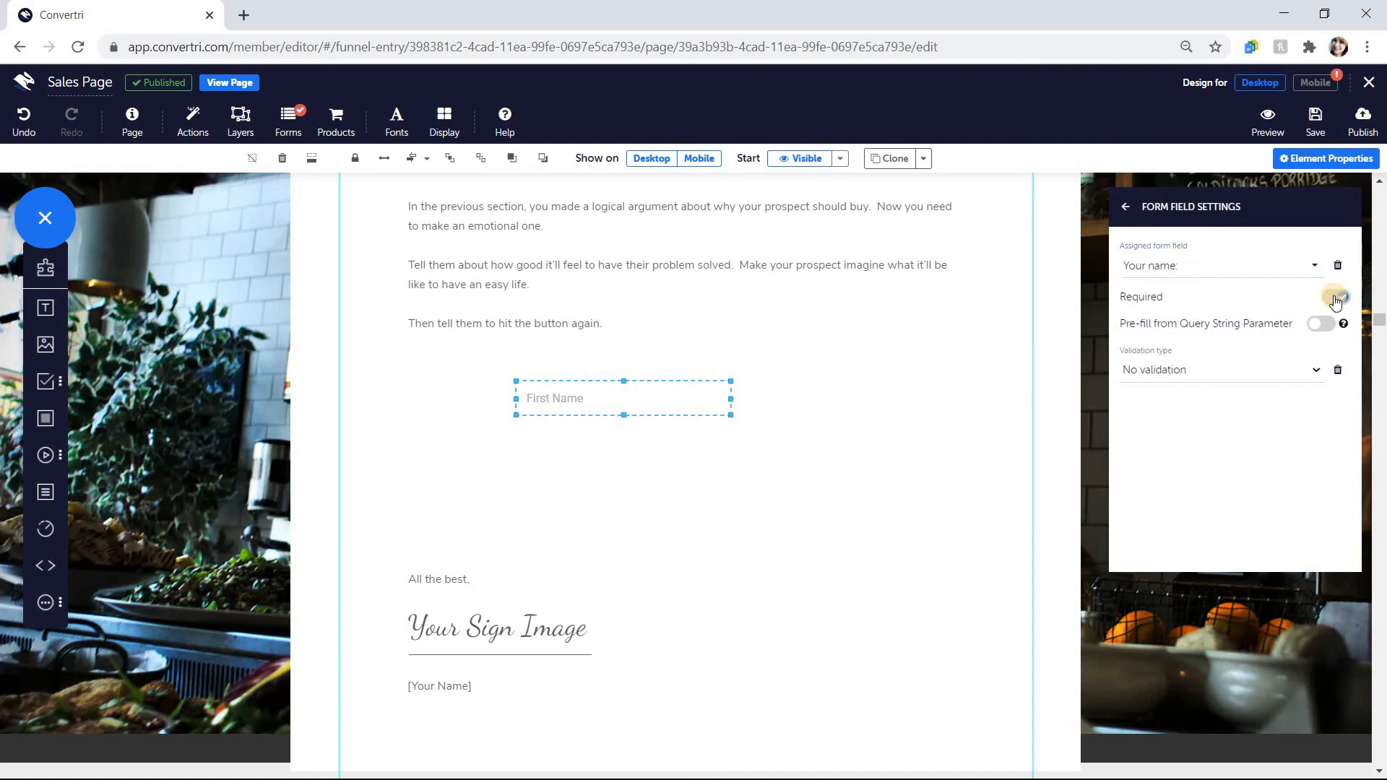
left_click(1336, 296)
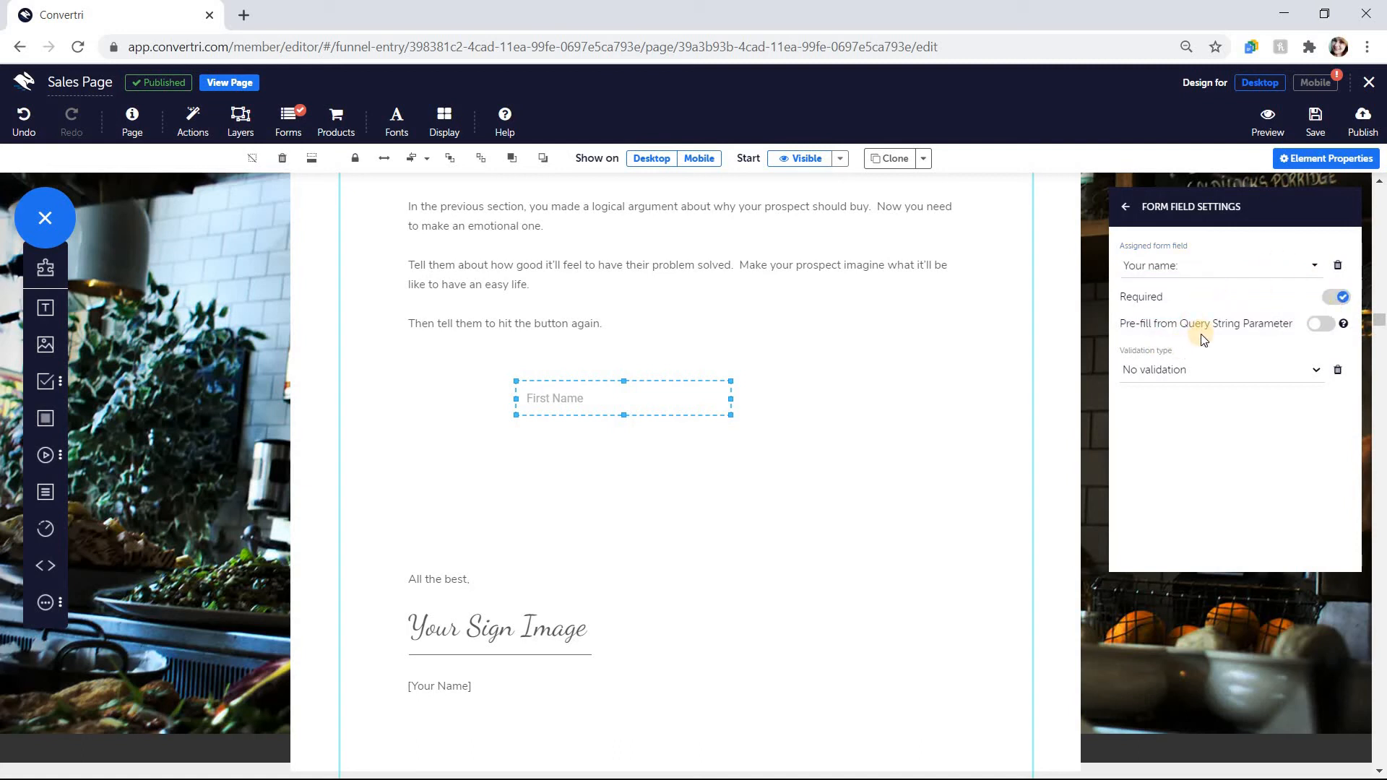
mouse_move(610, 279)
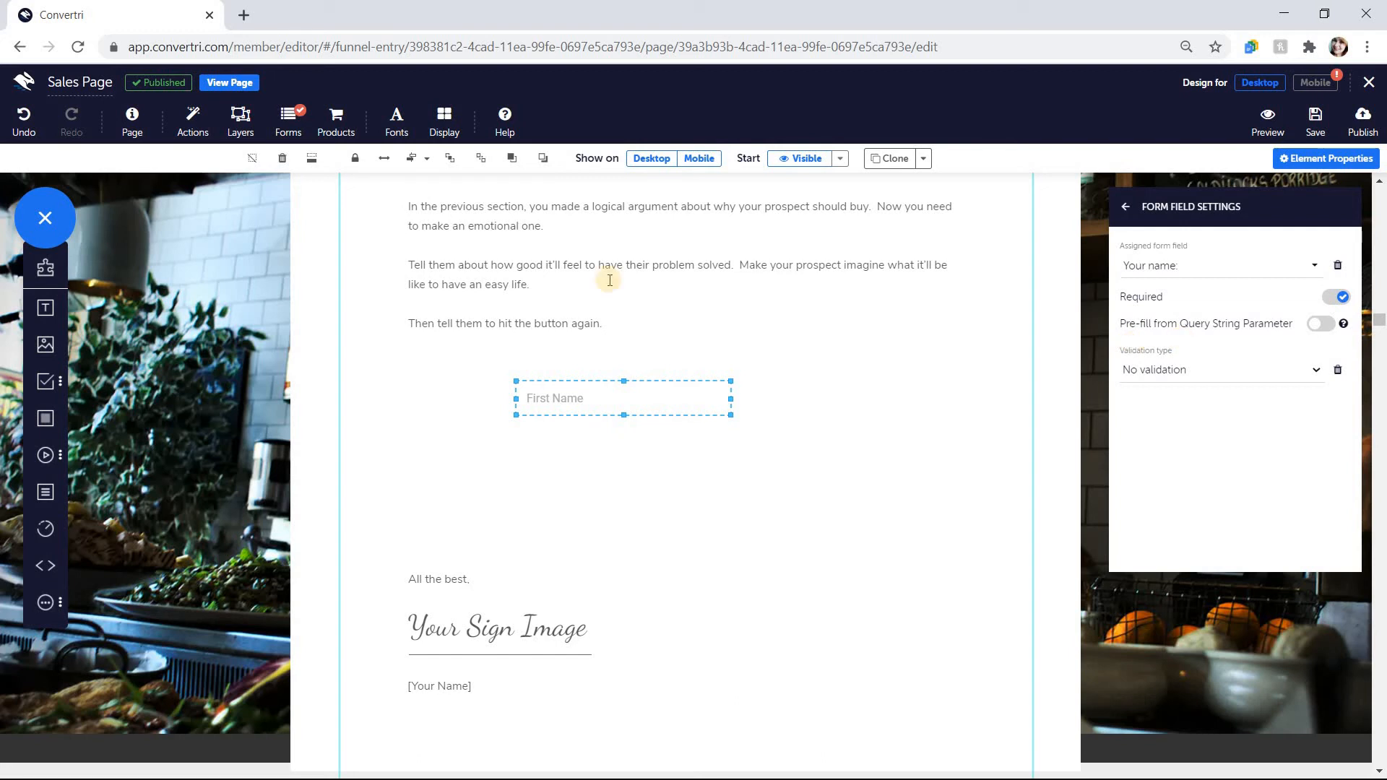
mouse_move(45, 381)
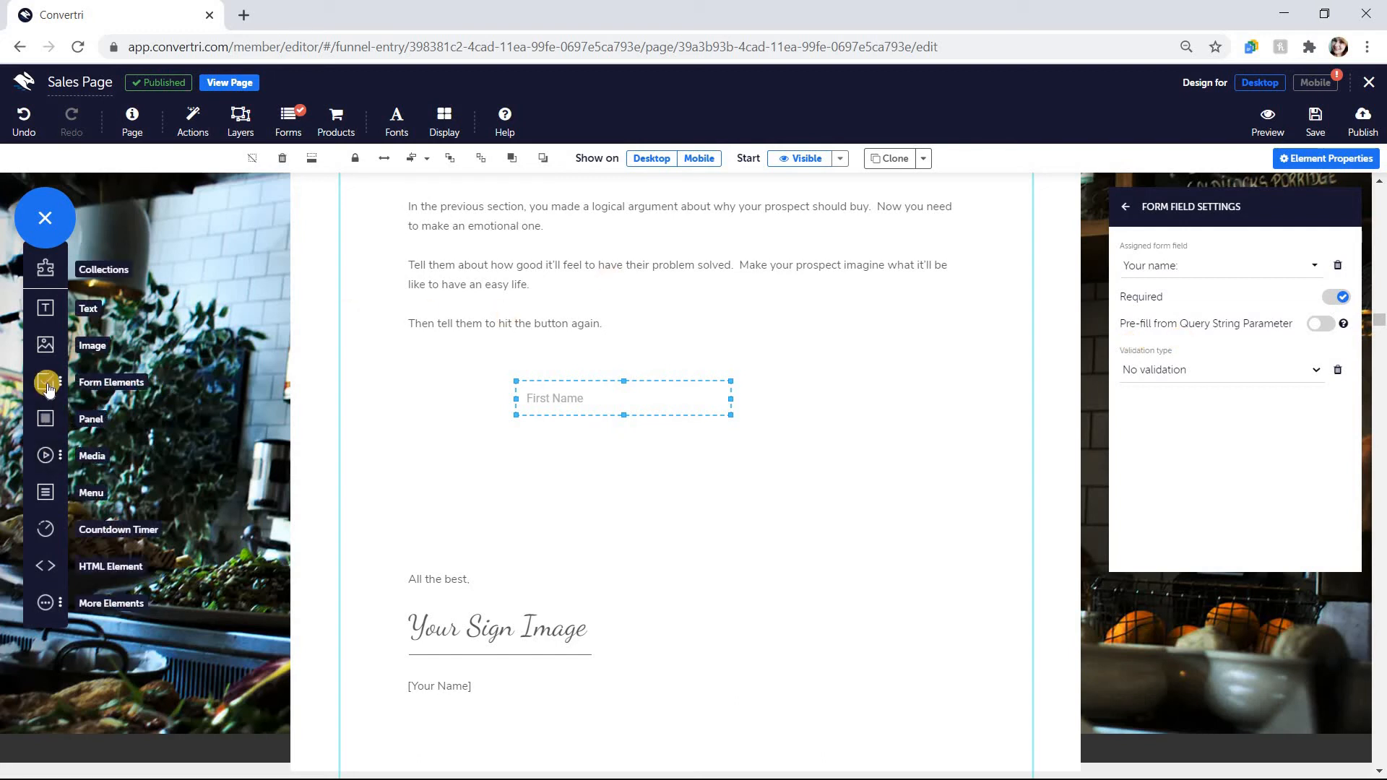
Step: Place an Email input below First Name, assigned to the email field, required, with E-mail address validation
left_click(45, 381)
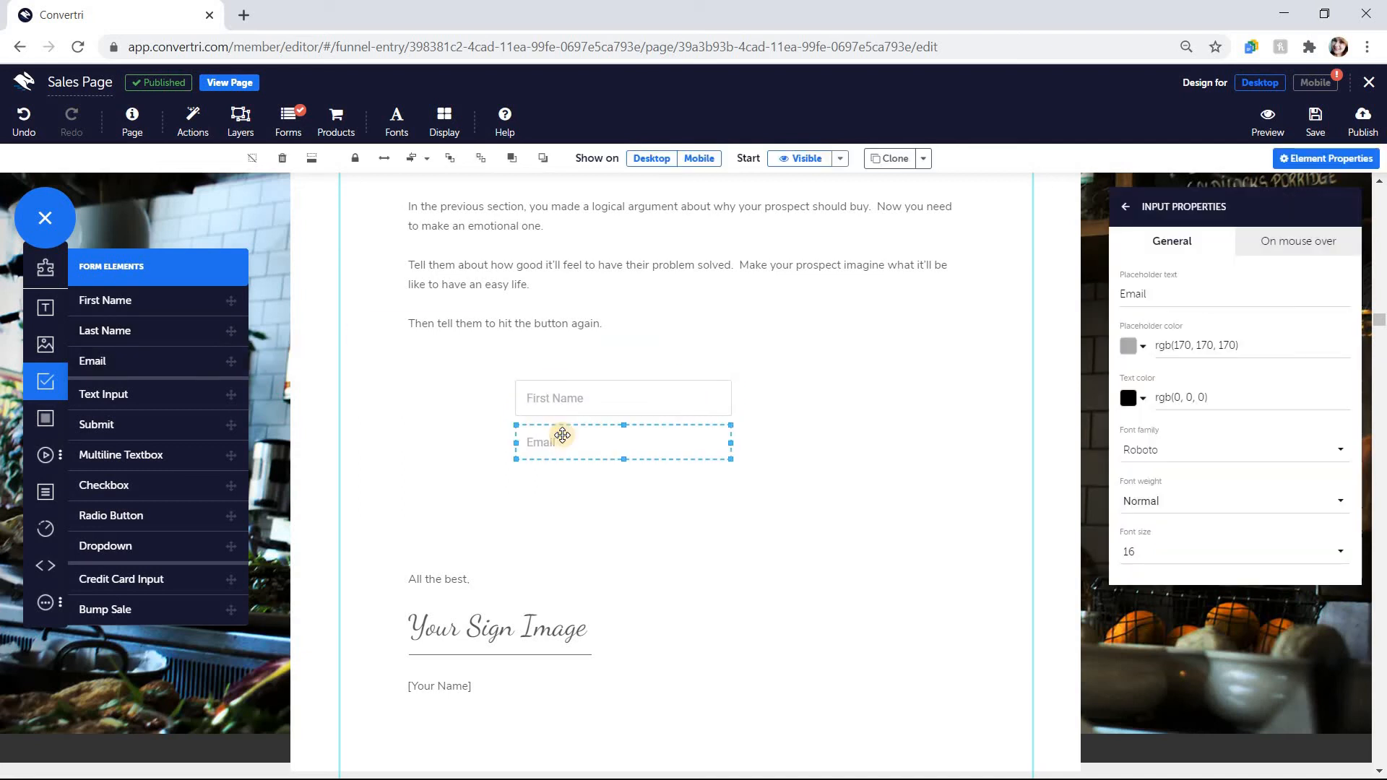
left_click(1125, 207)
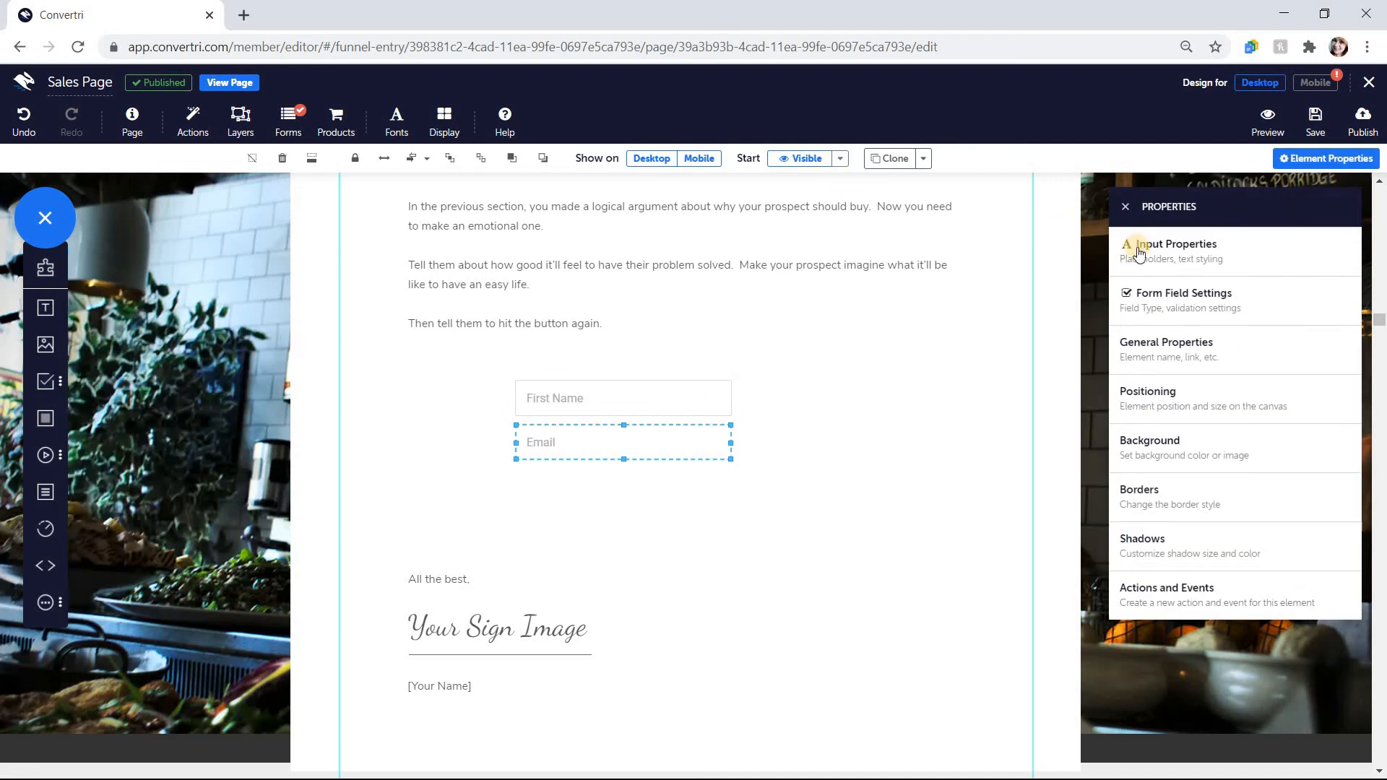
left_click(1183, 294)
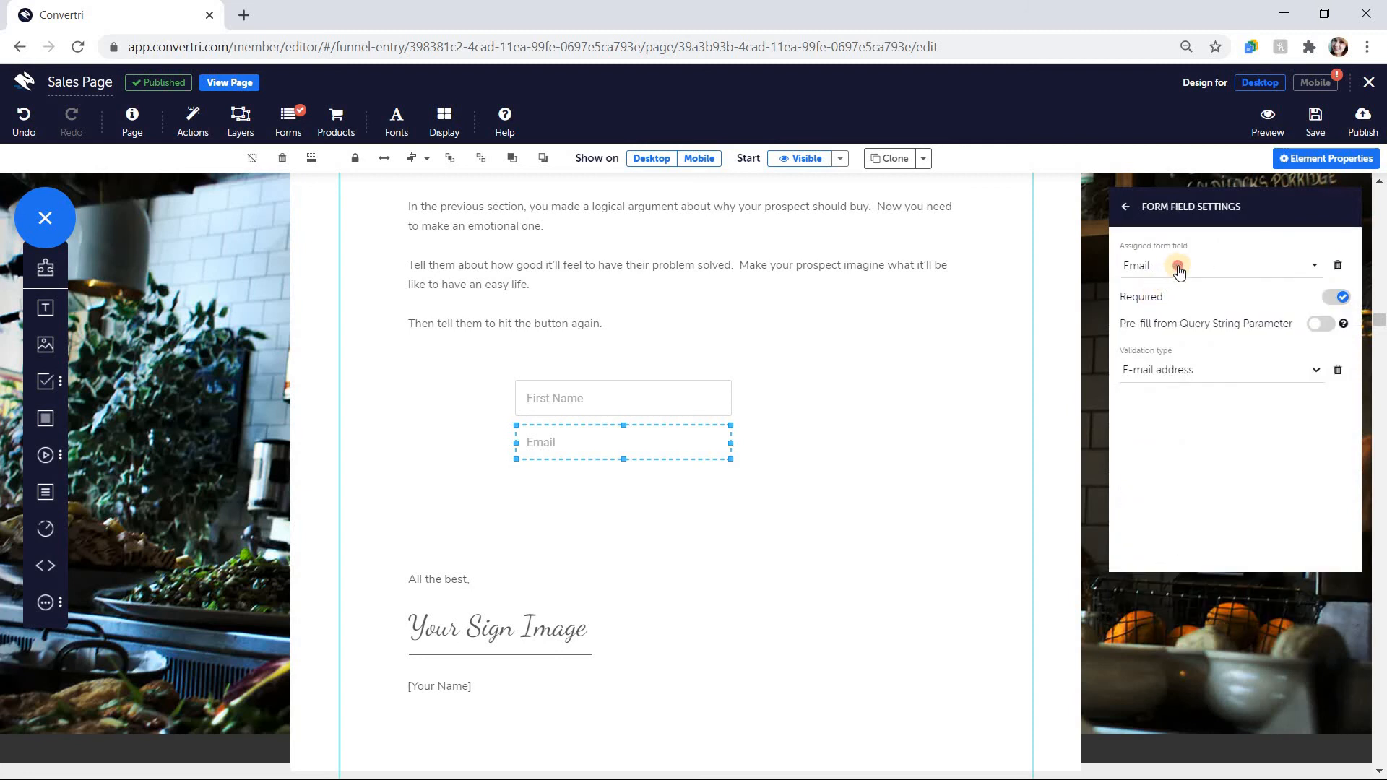
left_click(1221, 266)
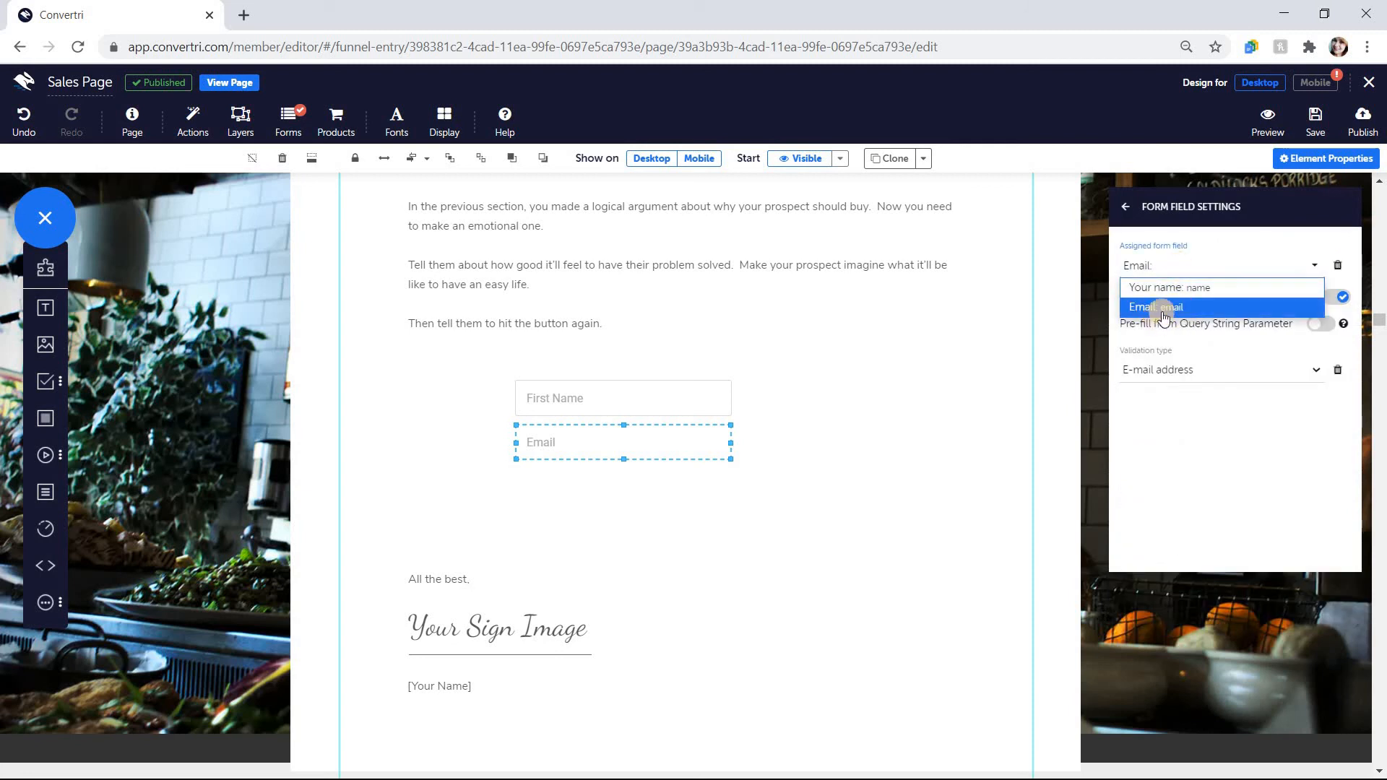
left_click(1154, 306)
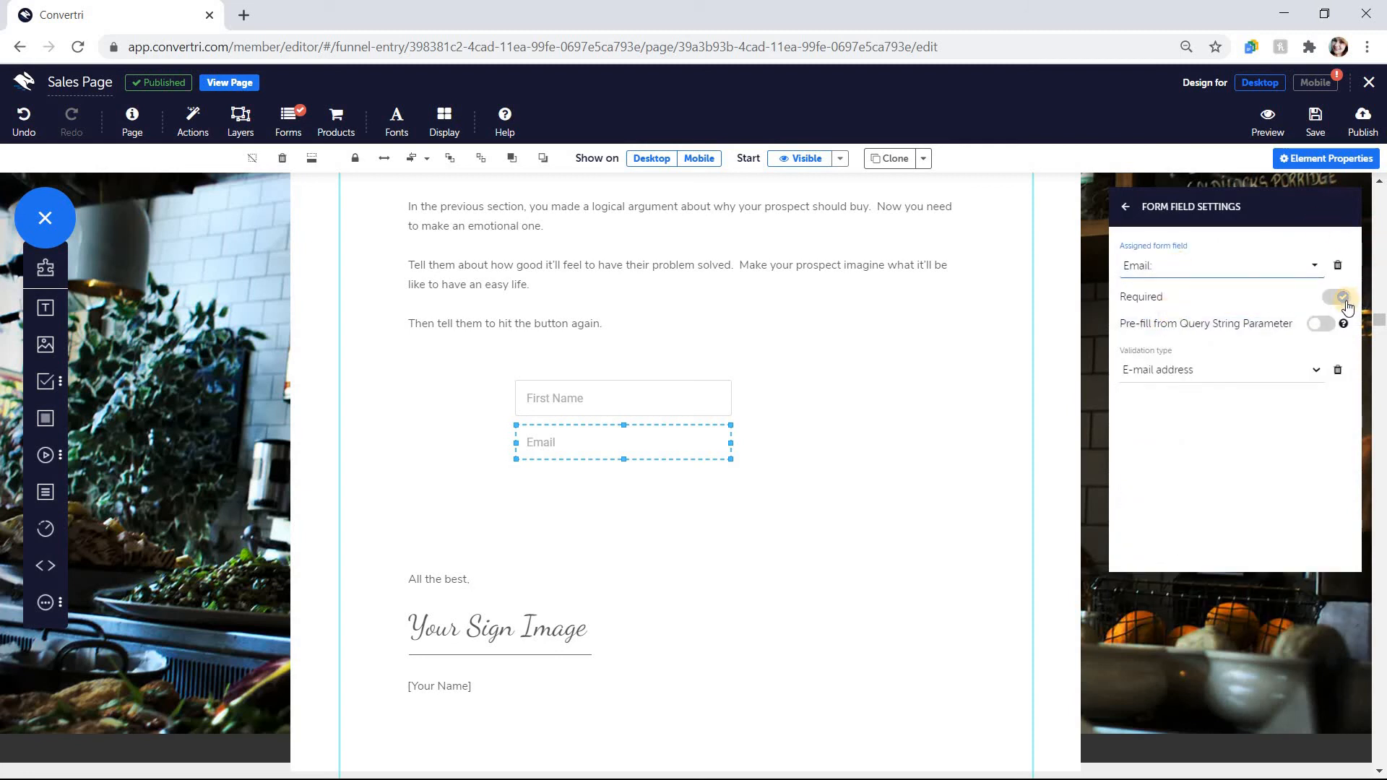
left_click(1221, 369)
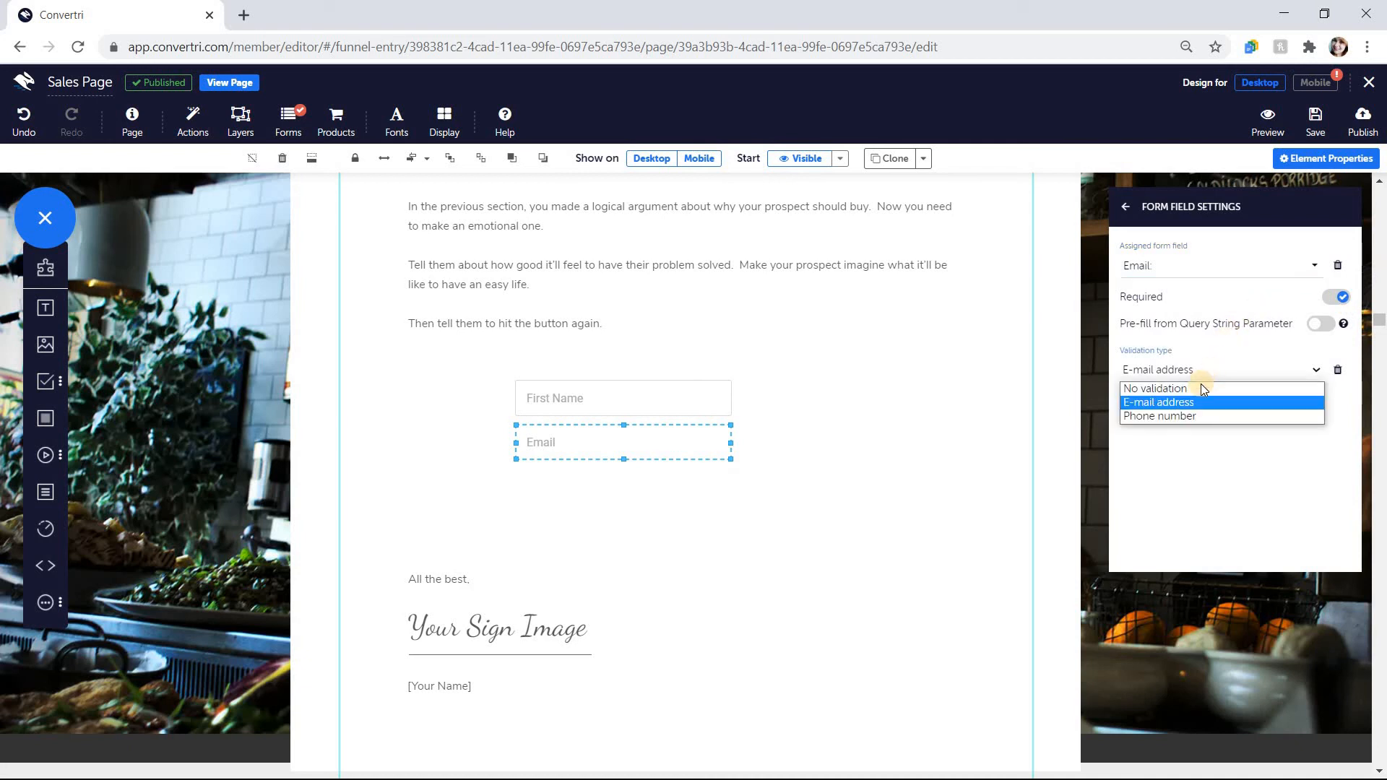
left_click(1157, 401)
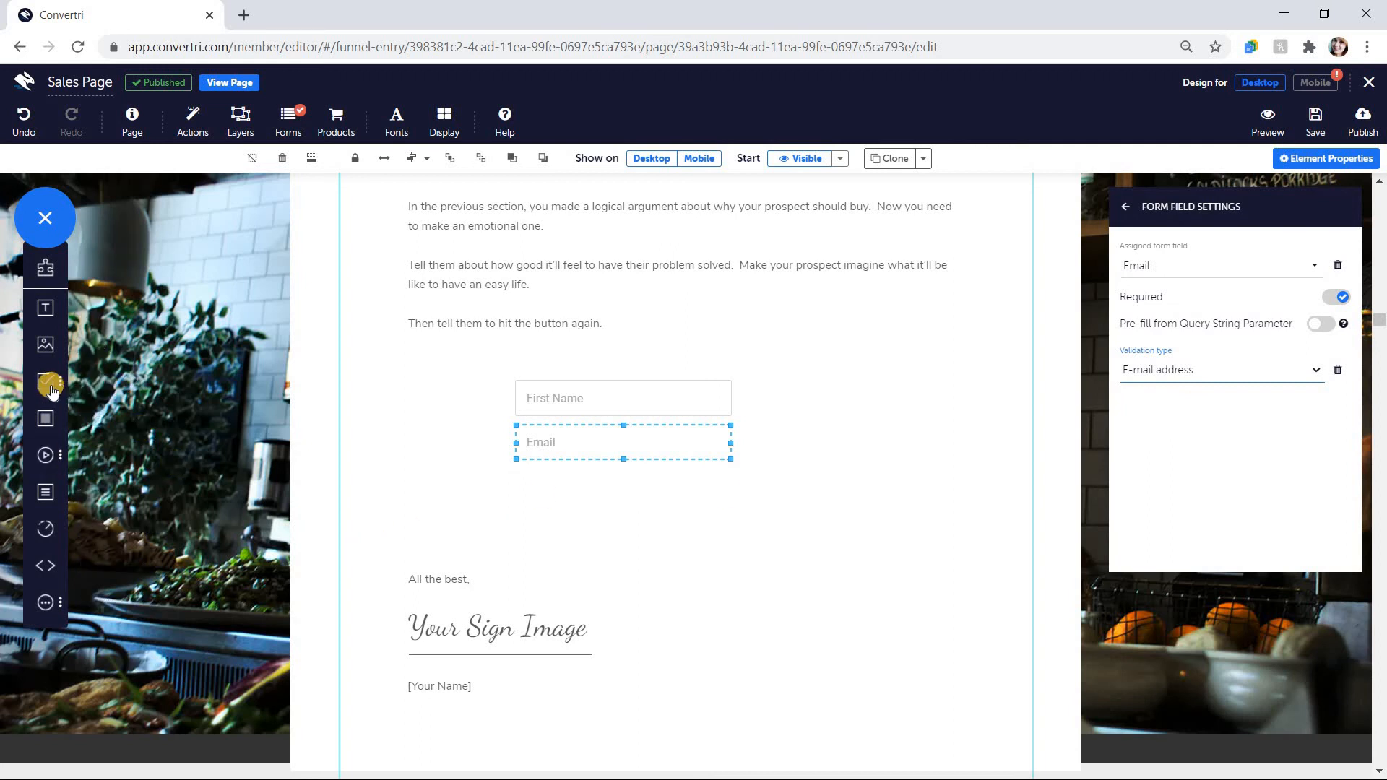
Step: Place a Submit button beneath the Email input with its Mode set to Sign Up
left_click(45, 381)
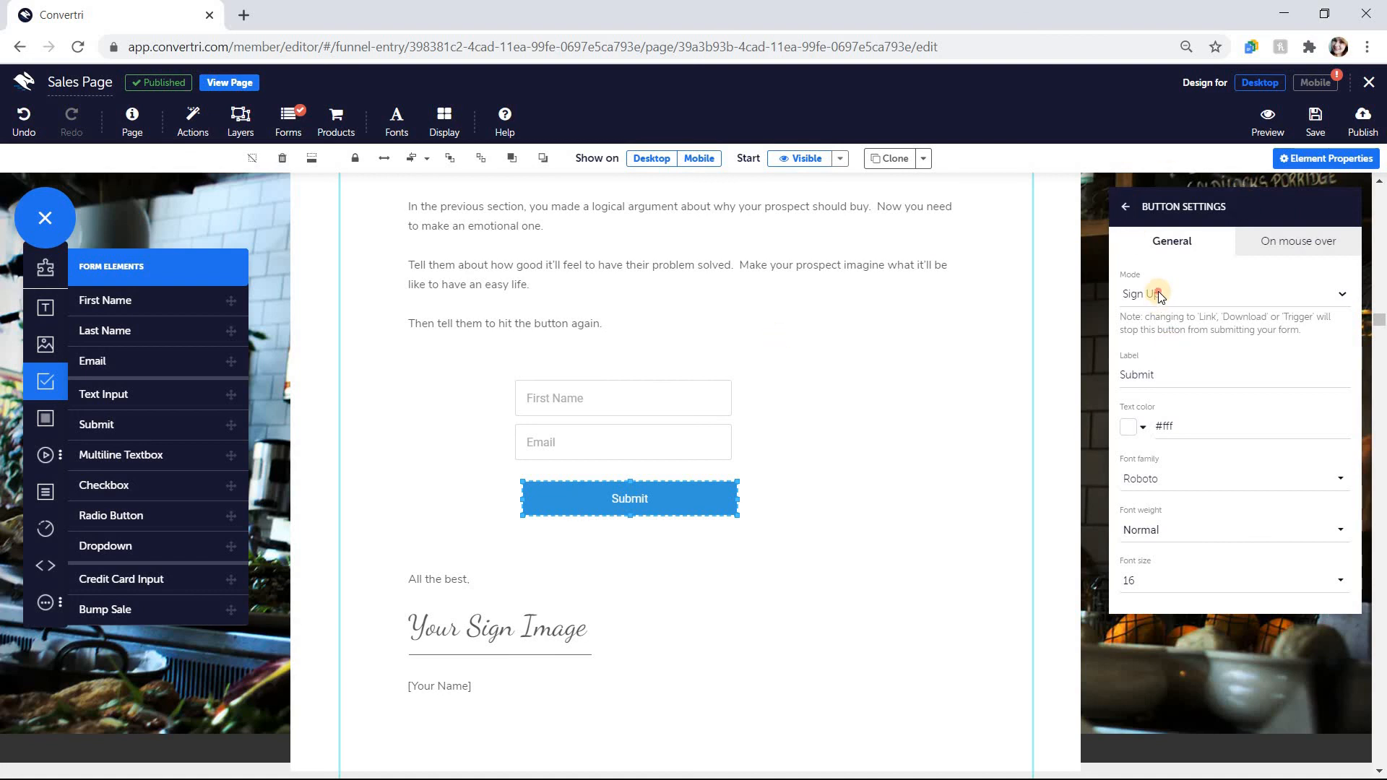
left_click(1233, 293)
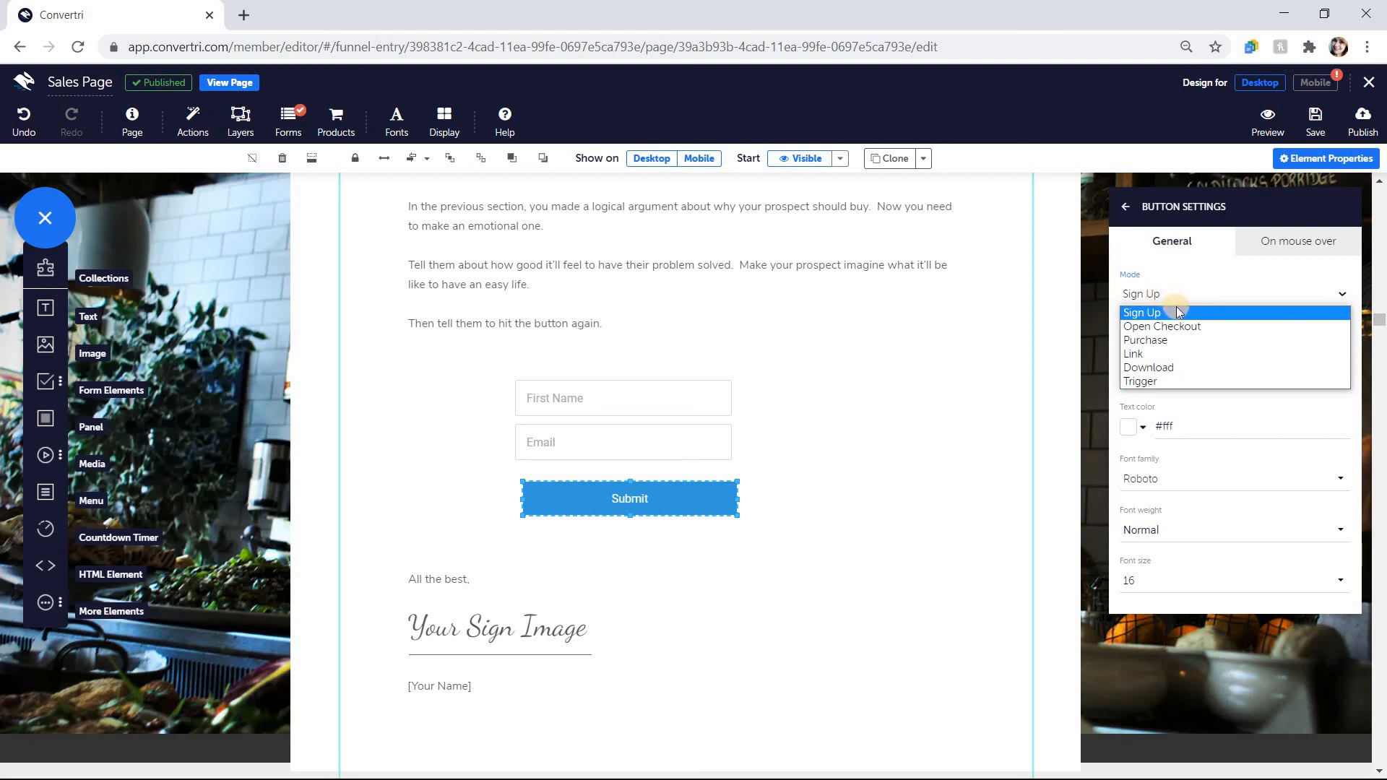
left_click(1141, 312)
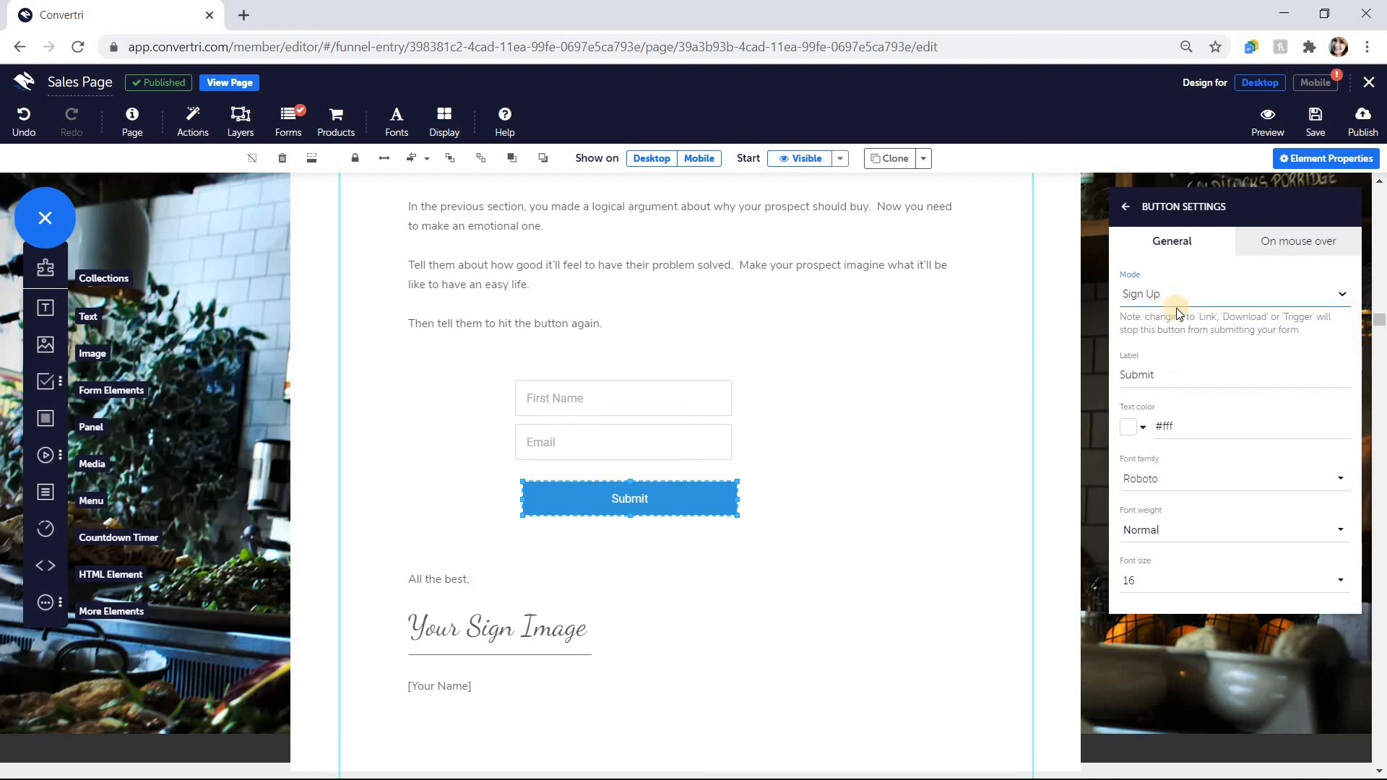